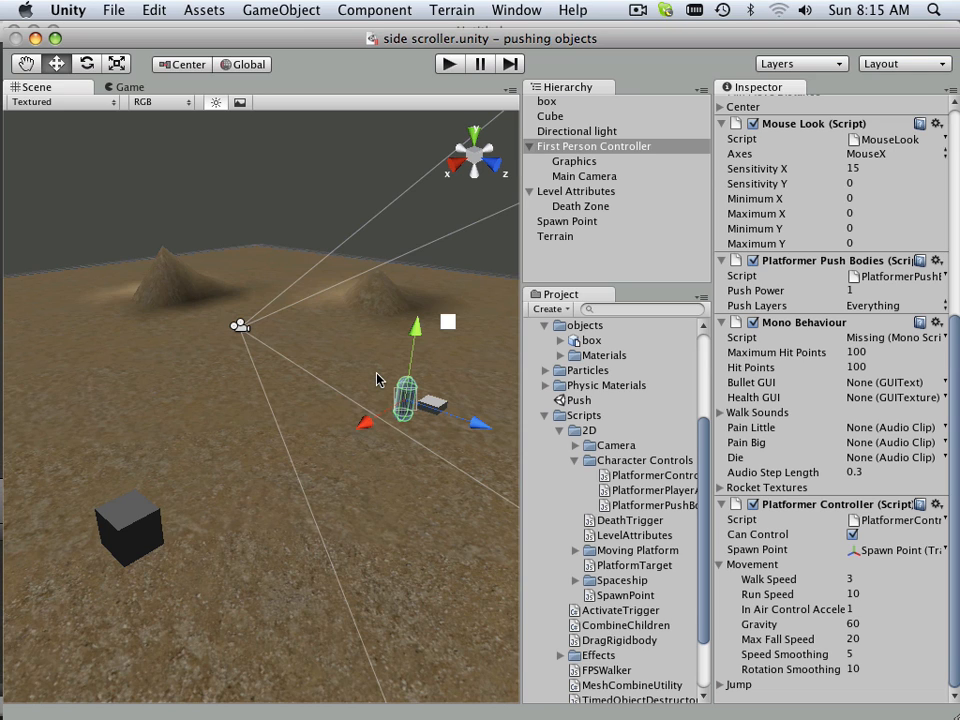
{"action": "mouse_move", "coordinate": [636, 286]}
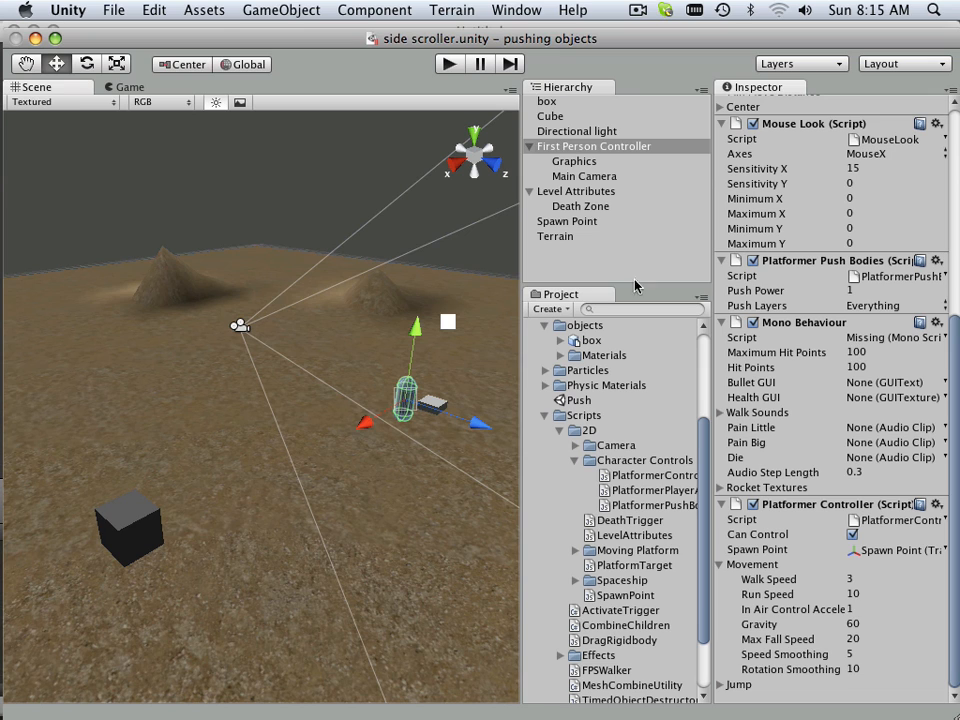
Select Level Attributes, then its Death Zone child, to attach the DeathTrigger script
{"action": "left_click", "coordinate": [576, 192]}
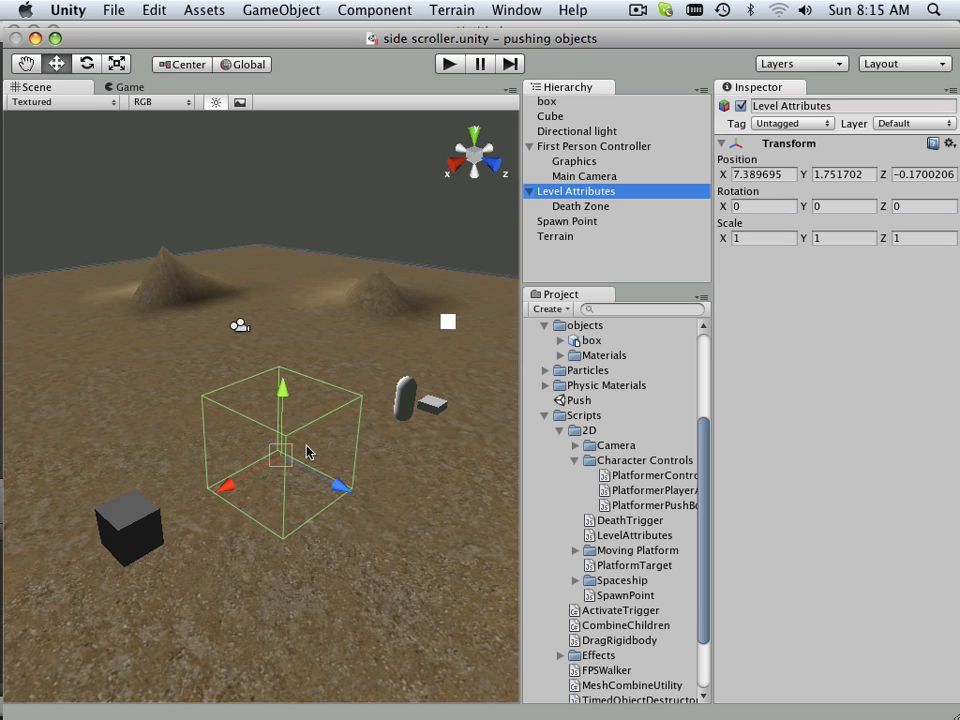
{"action": "mouse_move", "coordinate": [304, 448]}
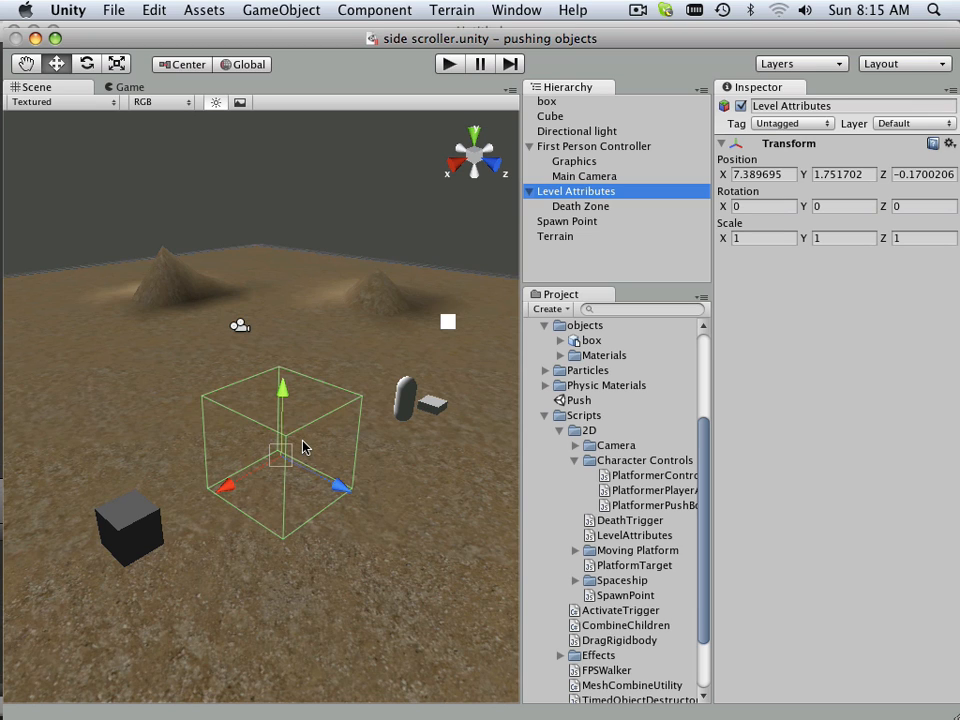
{"action": "mouse_move", "coordinate": [336, 396]}
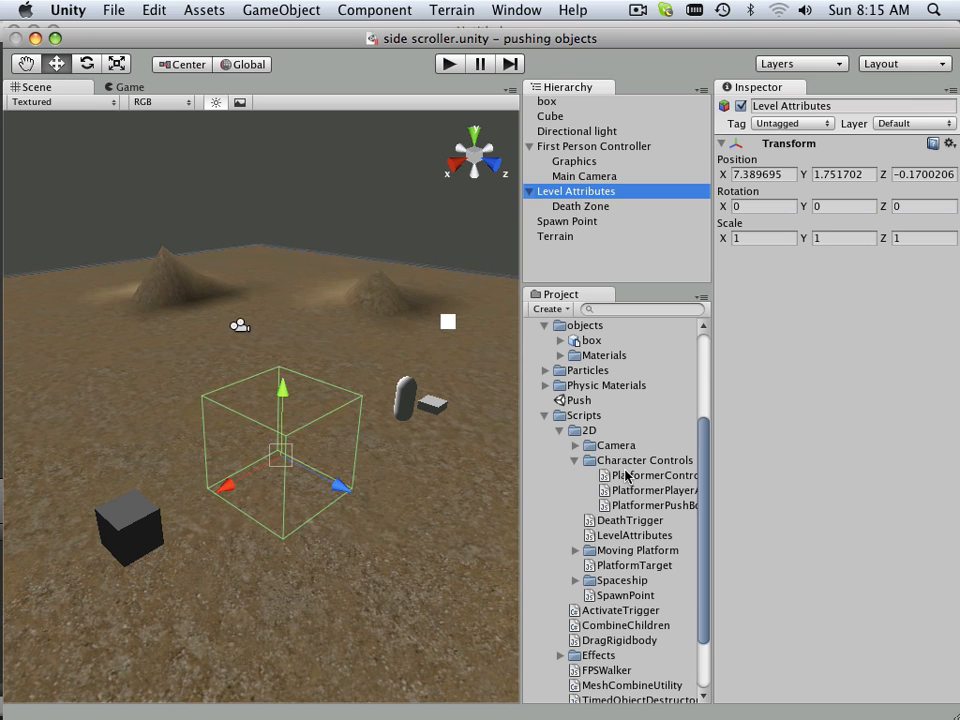
{"action": "mouse_move", "coordinate": [616, 550]}
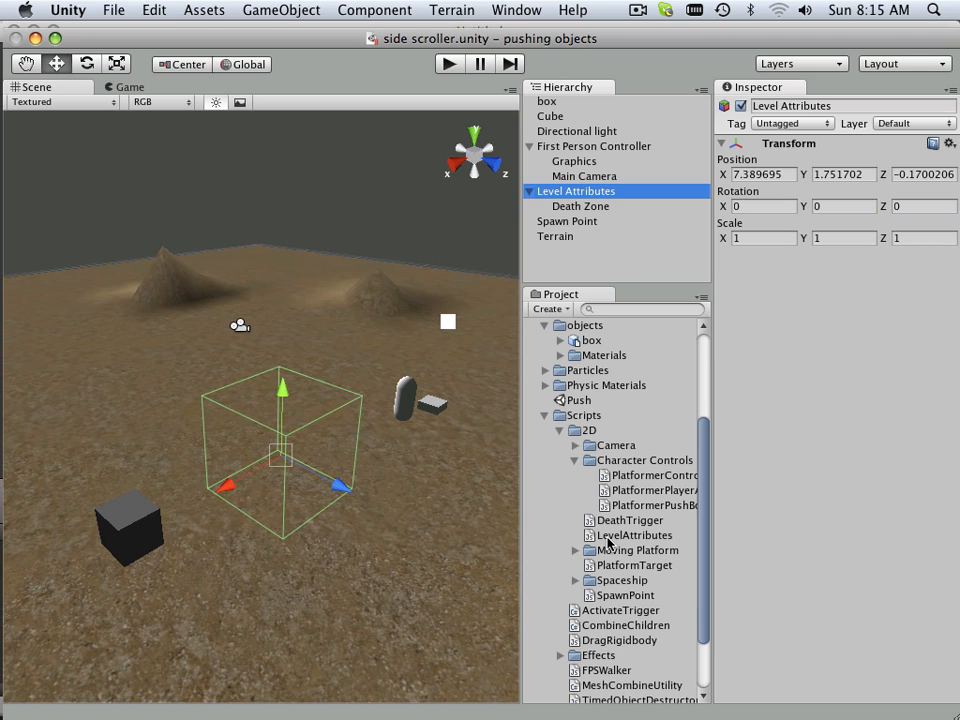
{"action": "left_click", "coordinate": [632, 536]}
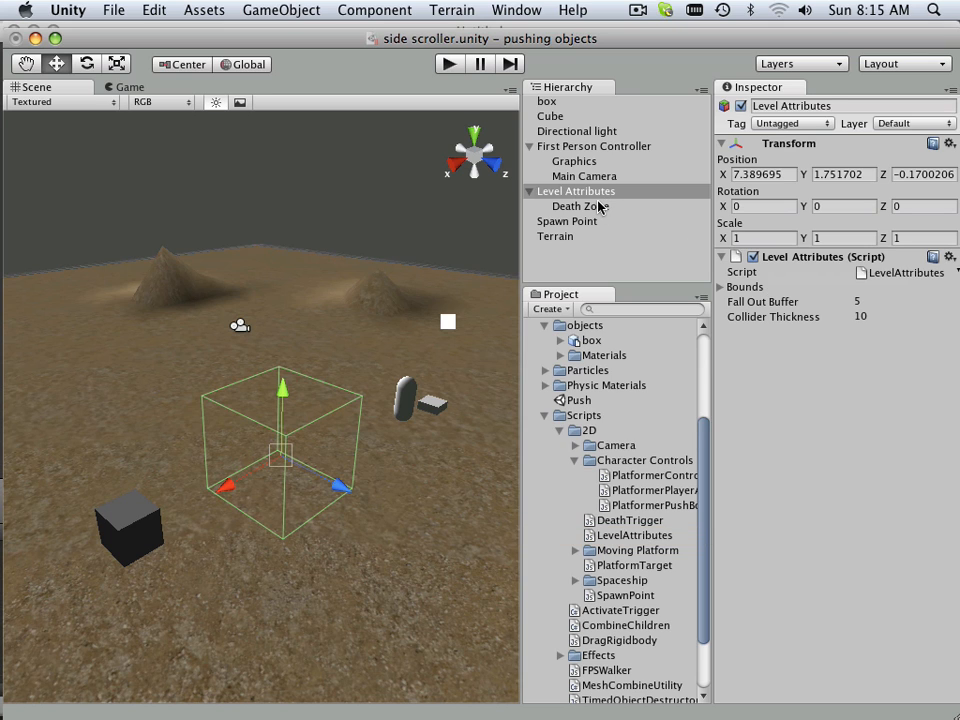
{"action": "left_click", "coordinate": [580, 206]}
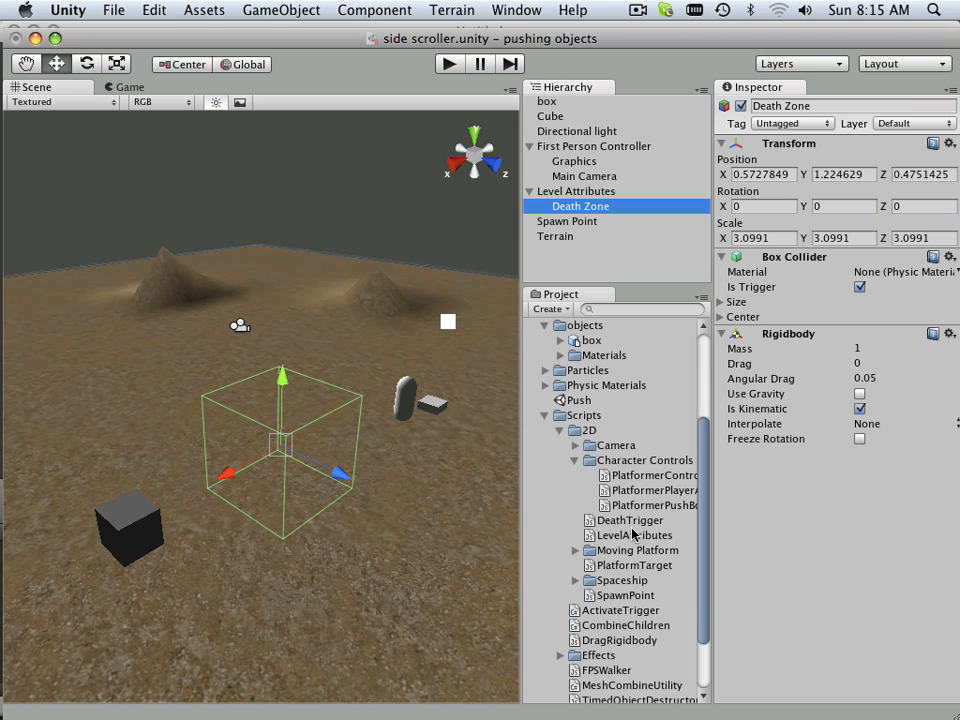
{"action": "mouse_move", "coordinate": [616, 538]}
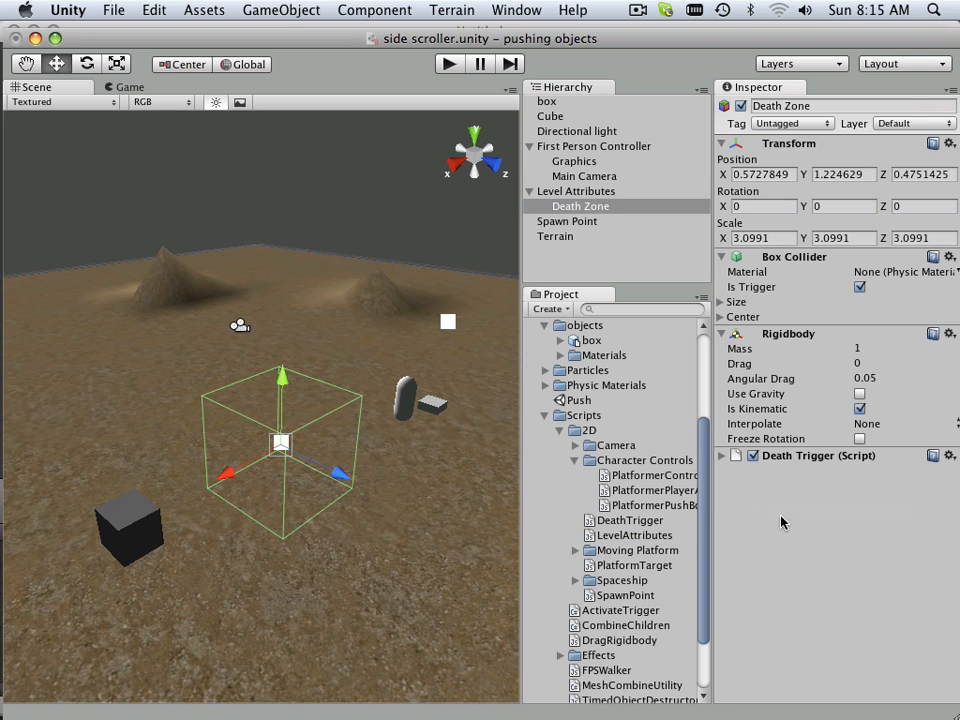
{"action": "mouse_move", "coordinate": [772, 522]}
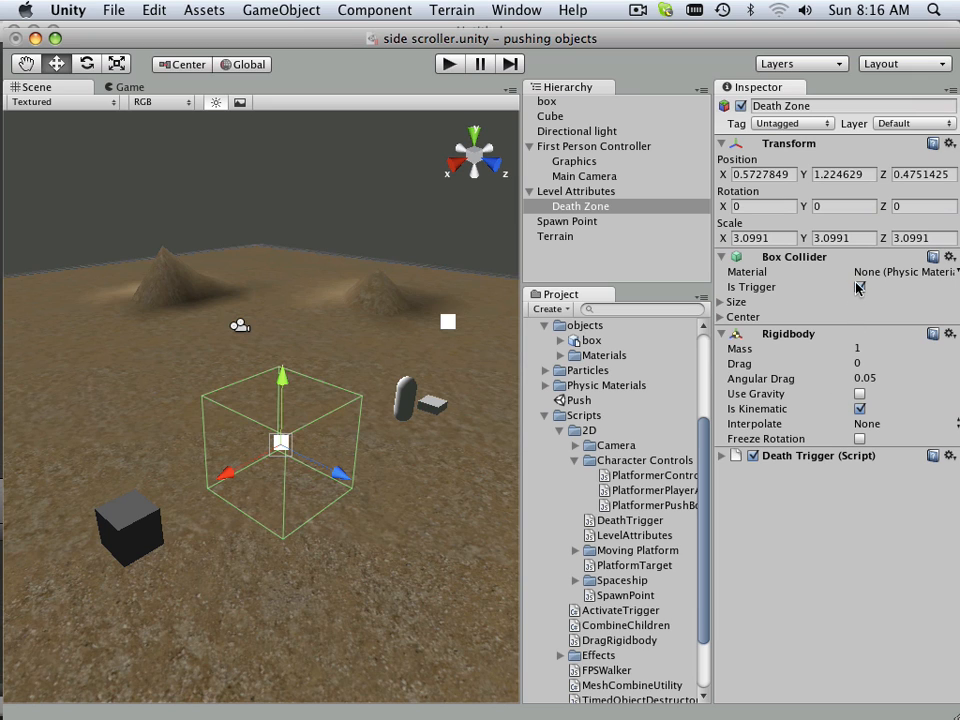
Mark Death Zone's Box Collider as a trigger and bring up the Death Trigger component options
{"action": "left_click", "coordinate": [860, 288]}
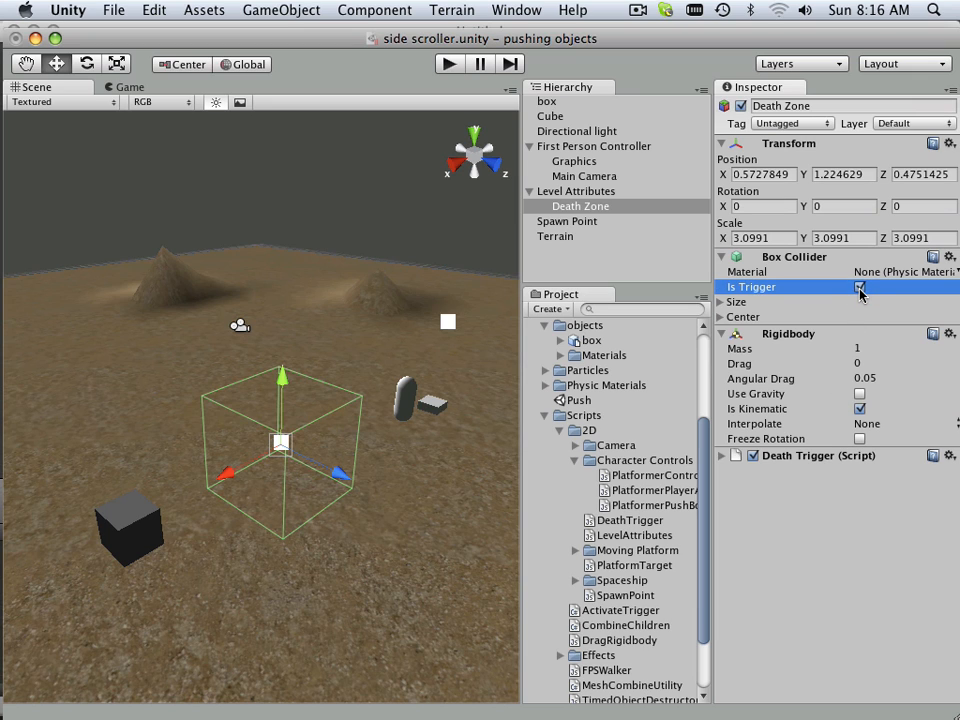
{"action": "left_click", "coordinate": [858, 288]}
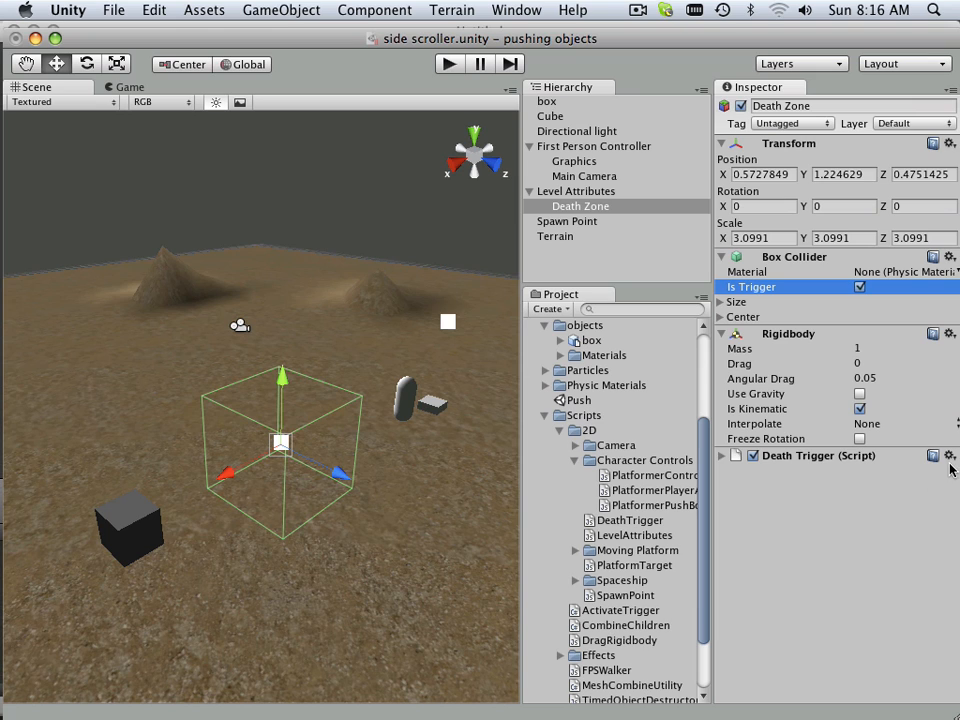
{"action": "mouse_move", "coordinate": [930, 464]}
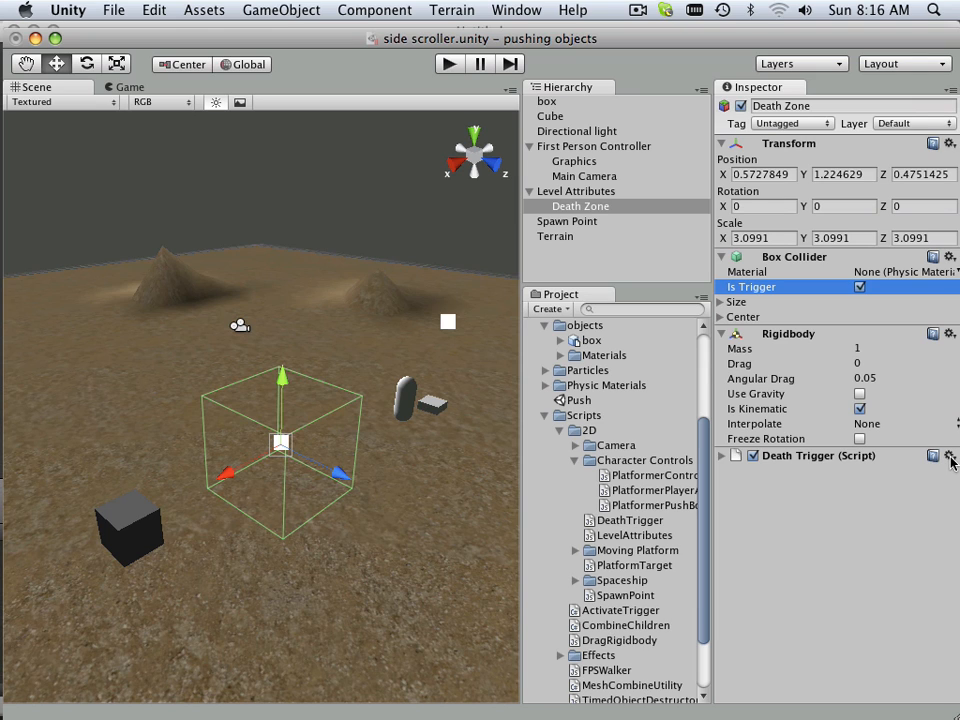
{"action": "left_click", "coordinate": [948, 458]}
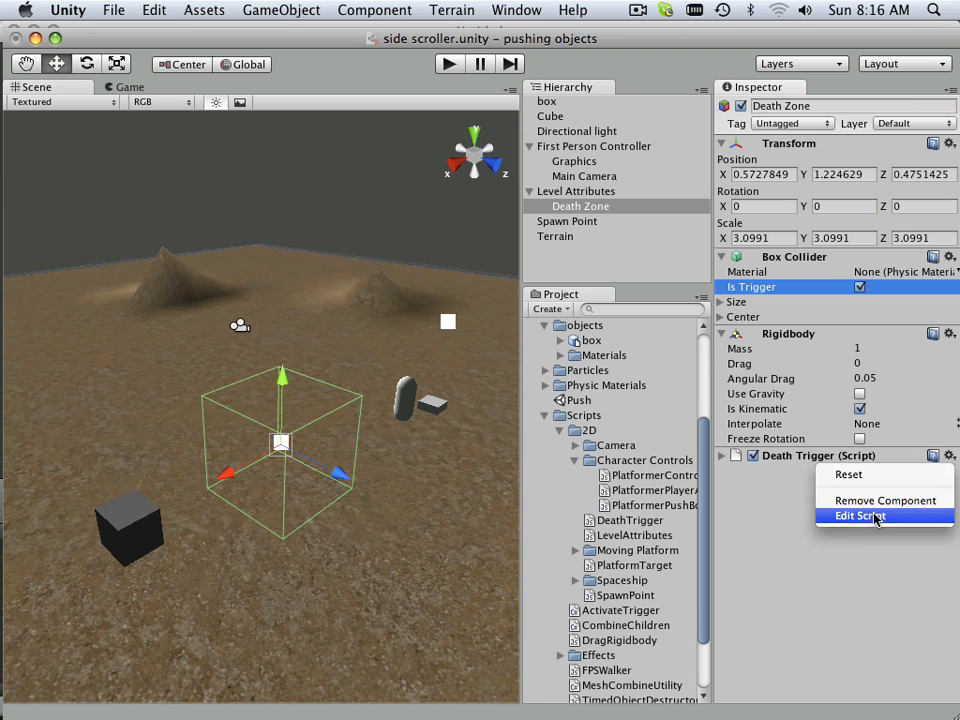
{"action": "left_click", "coordinate": [860, 516]}
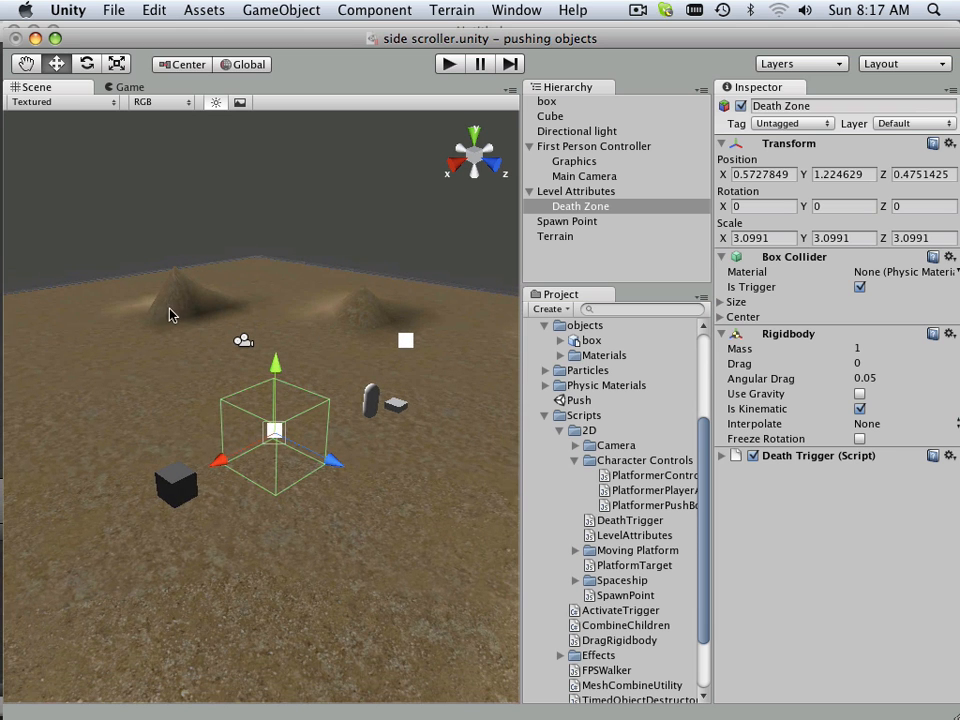
{"action": "mouse_move", "coordinate": [184, 316]}
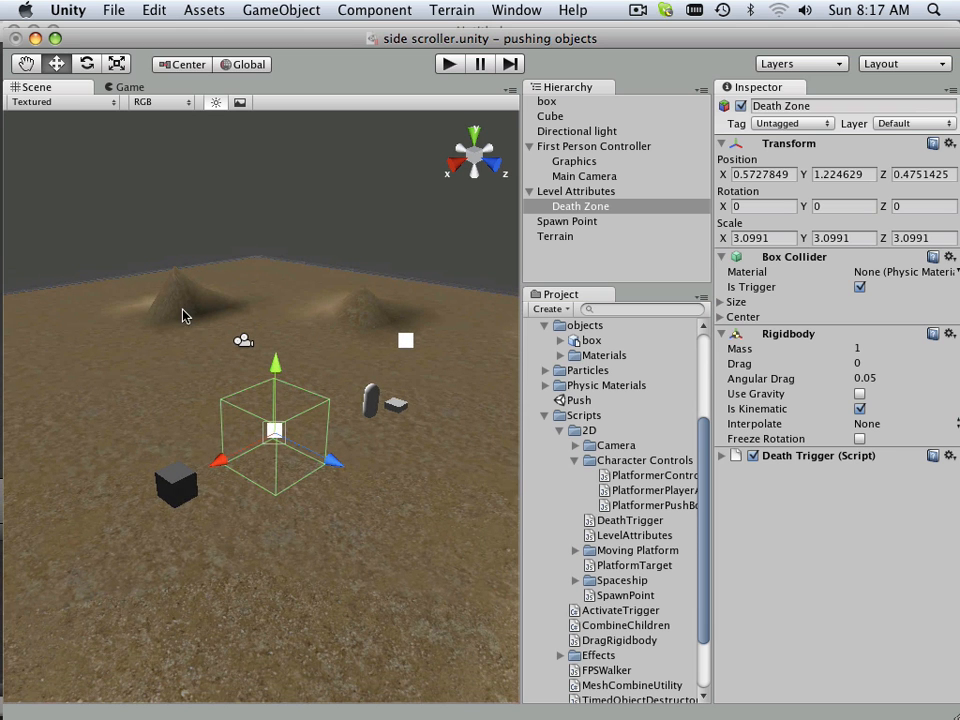
Play-test the scene, stop, adjust the Rigidbody checkbox and bring up the File menu
{"action": "left_click", "coordinate": [444, 62]}
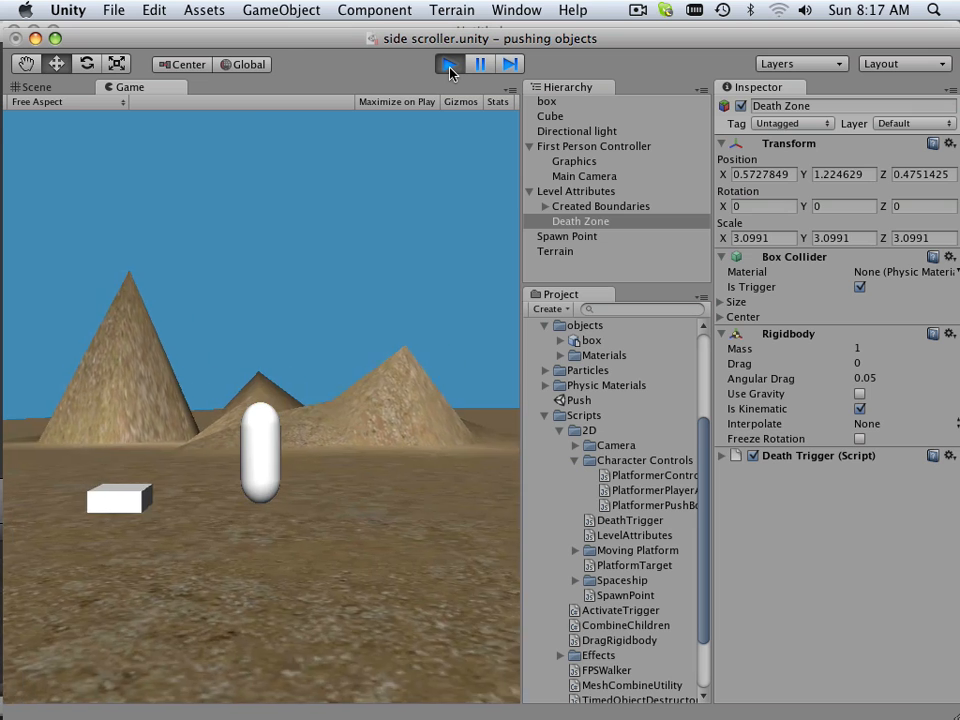
{"action": "left_click", "coordinate": [34, 88]}
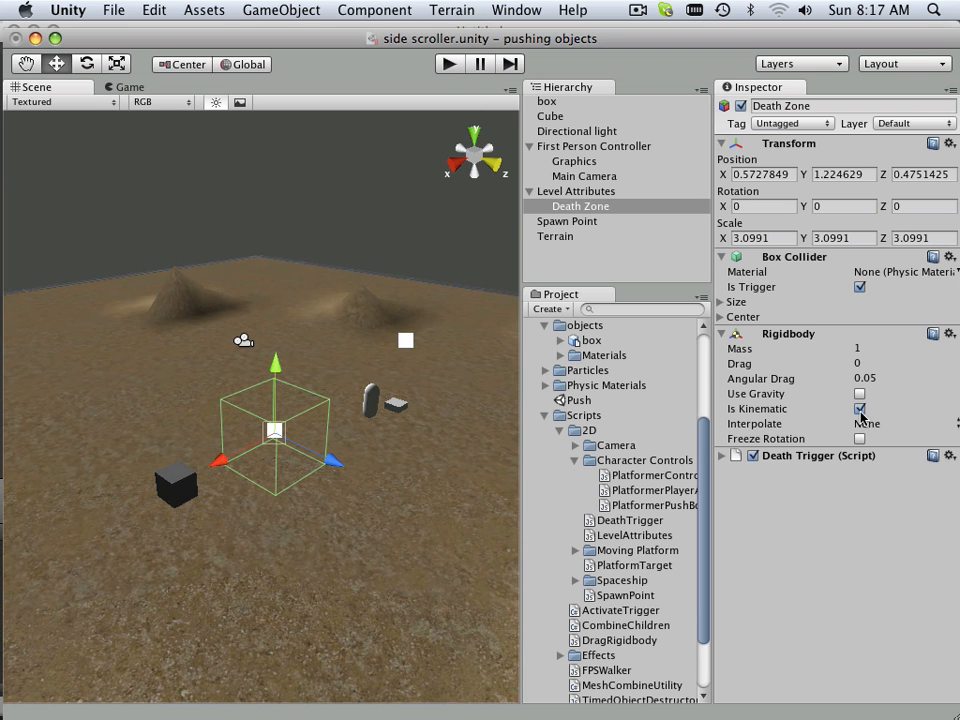
{"action": "left_click", "coordinate": [860, 408]}
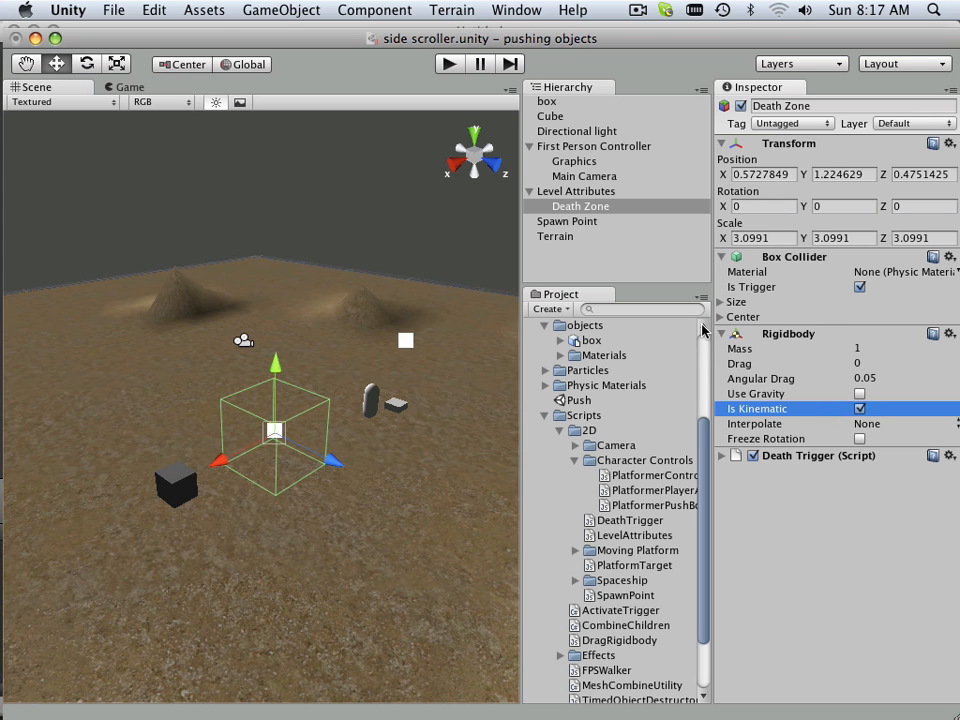
{"action": "mouse_move", "coordinate": [170, 34]}
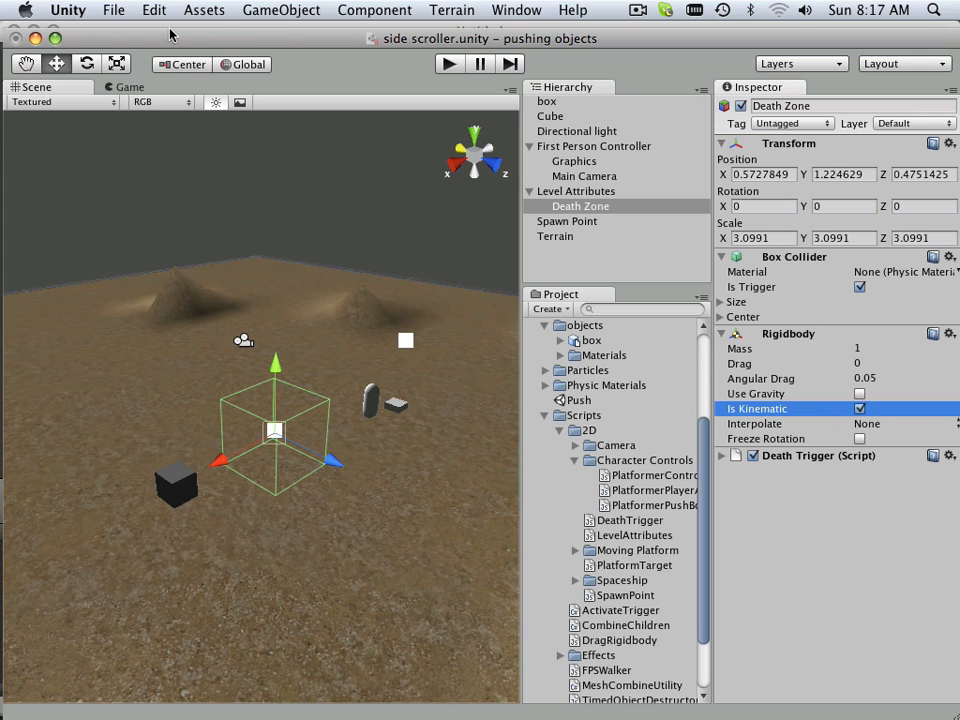
{"action": "left_click", "coordinate": [114, 10]}
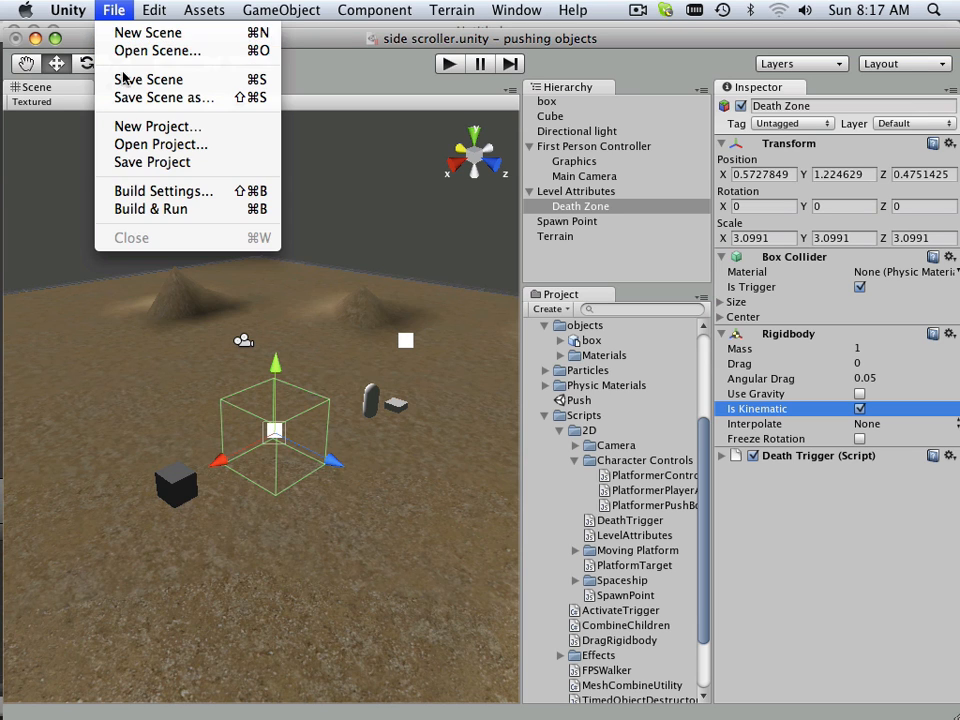
{"action": "mouse_move", "coordinate": [148, 80]}
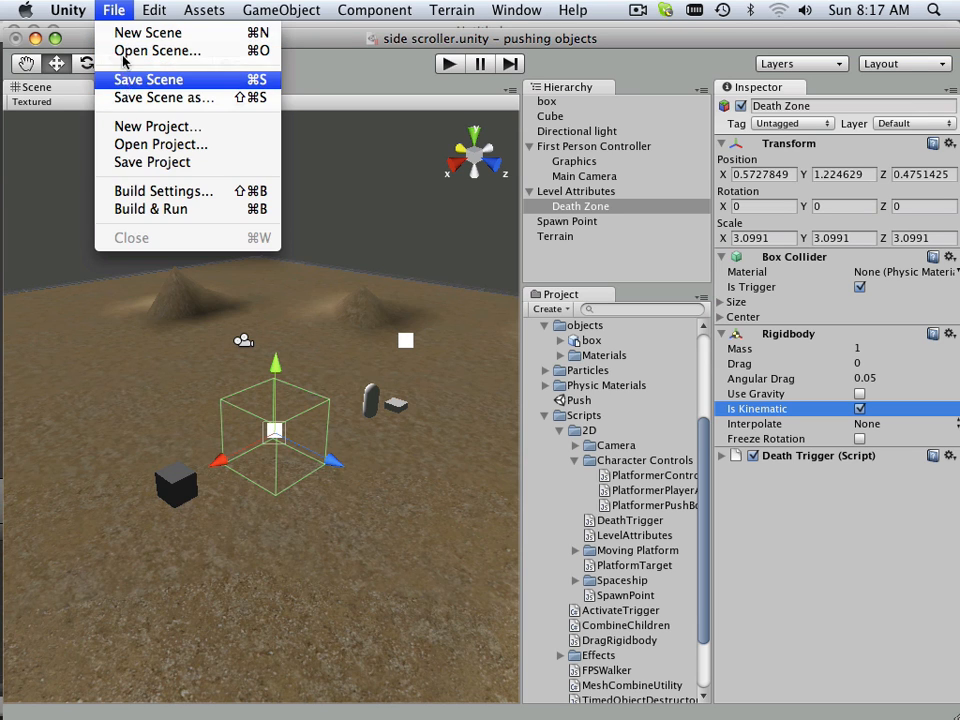
Open the 2D Gameplay Tutorial 2 project from the Project Wizard
{"action": "left_click", "coordinate": [156, 162]}
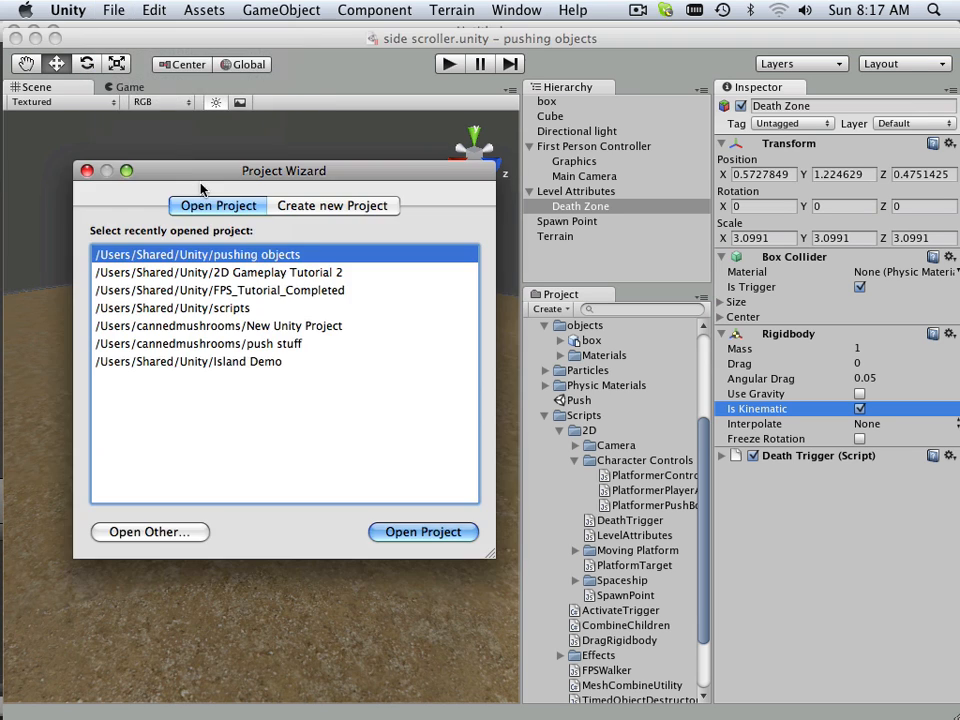
{"action": "left_click", "coordinate": [218, 272]}
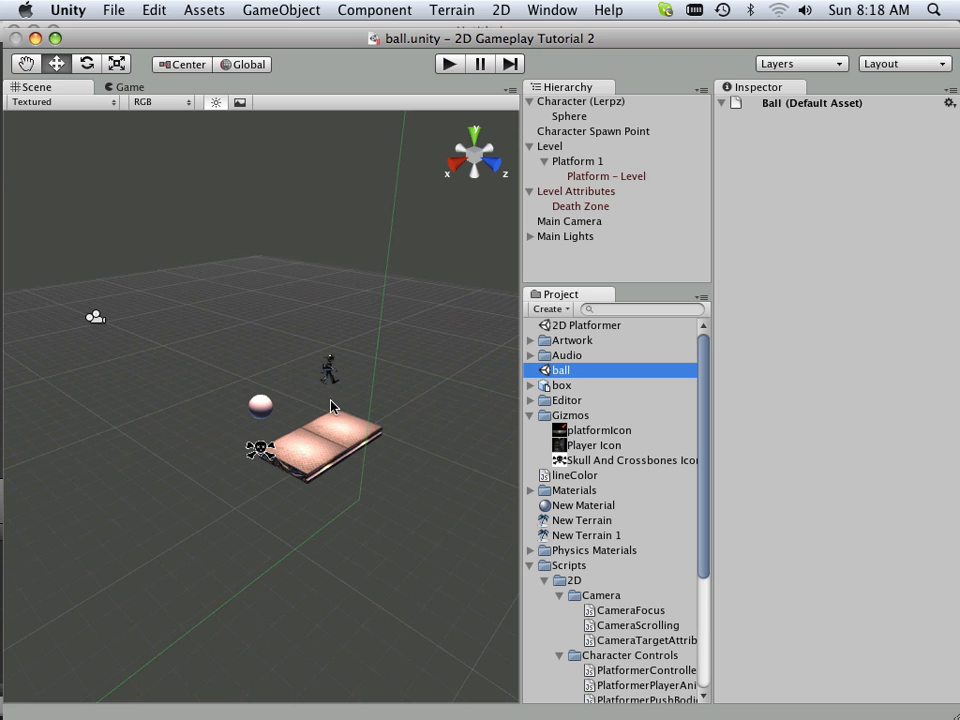
{"action": "mouse_move", "coordinate": [352, 492]}
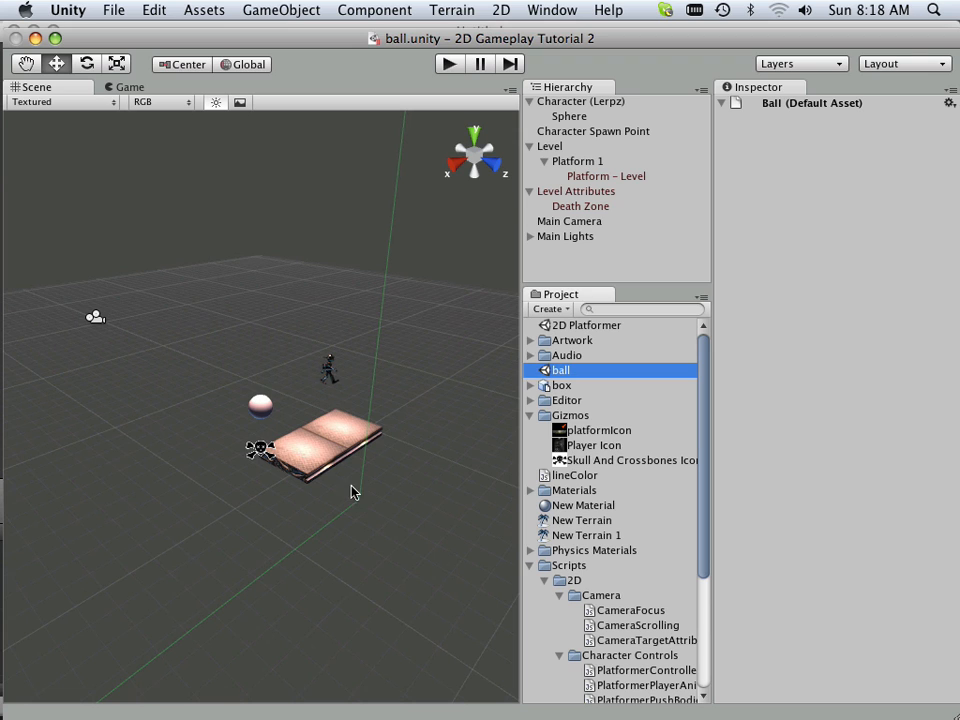
{"action": "mouse_move", "coordinate": [582, 190]}
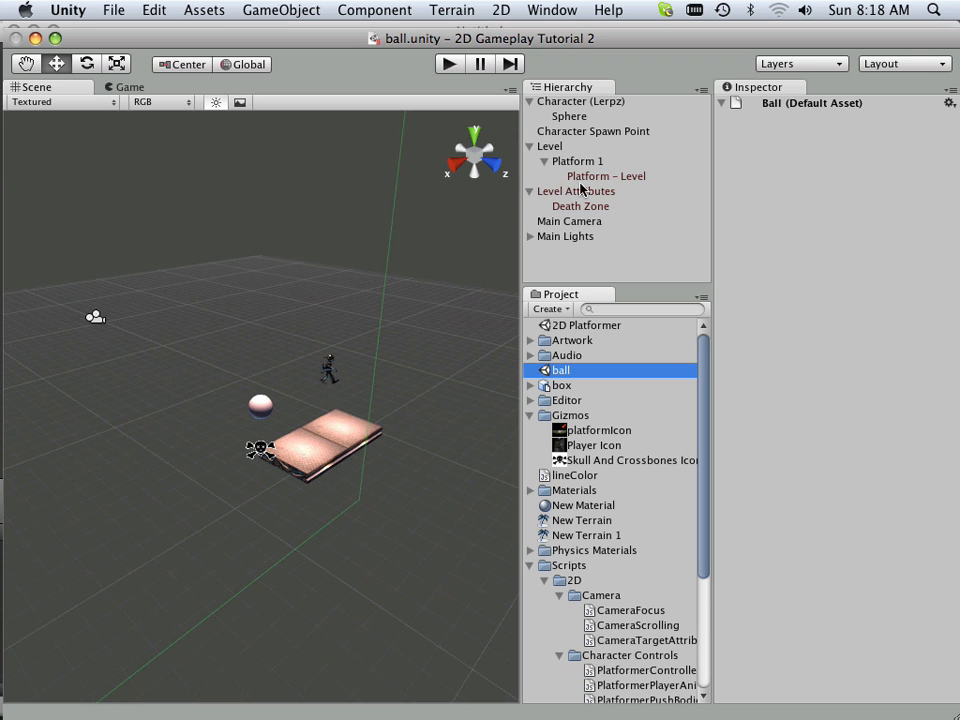
{"action": "left_click", "coordinate": [580, 206]}
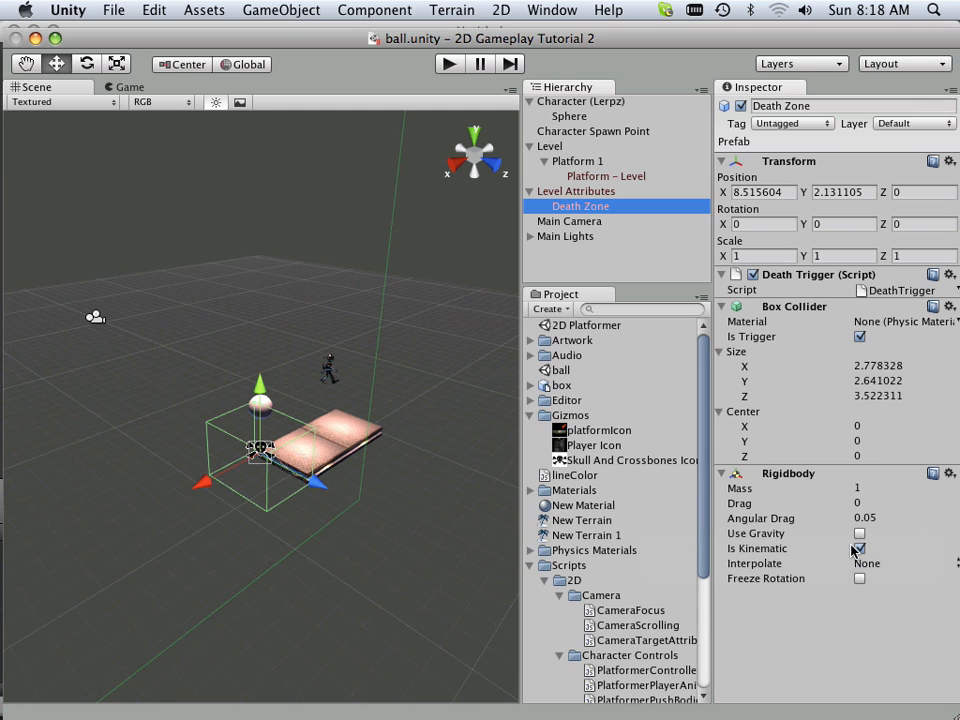
{"action": "left_click", "coordinate": [856, 550]}
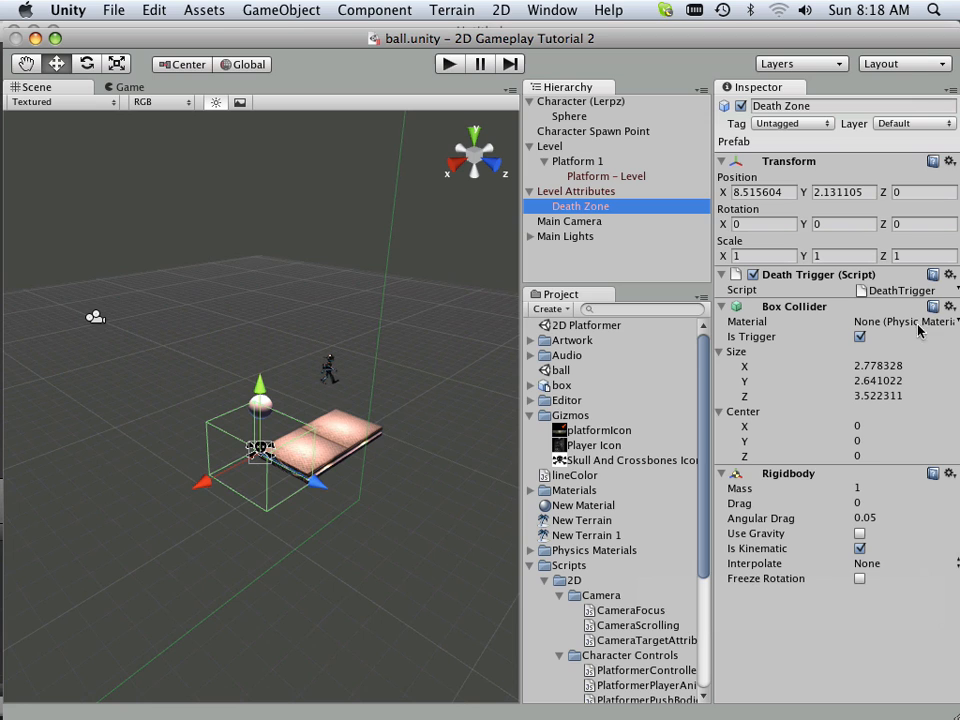
{"action": "mouse_move", "coordinate": [840, 486]}
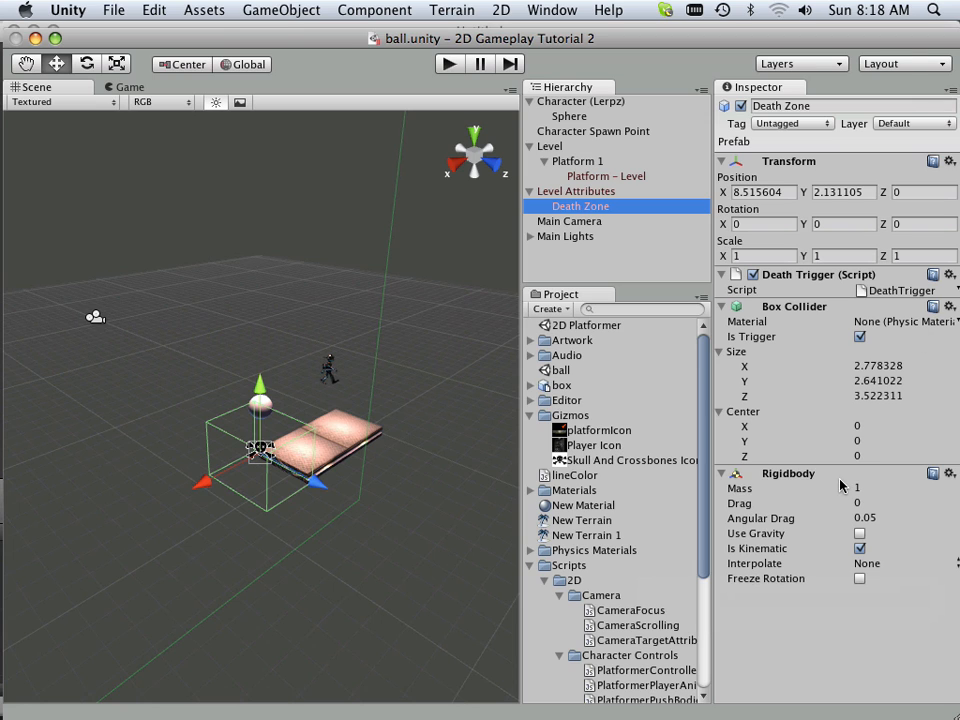
{"action": "left_click", "coordinate": [576, 192]}
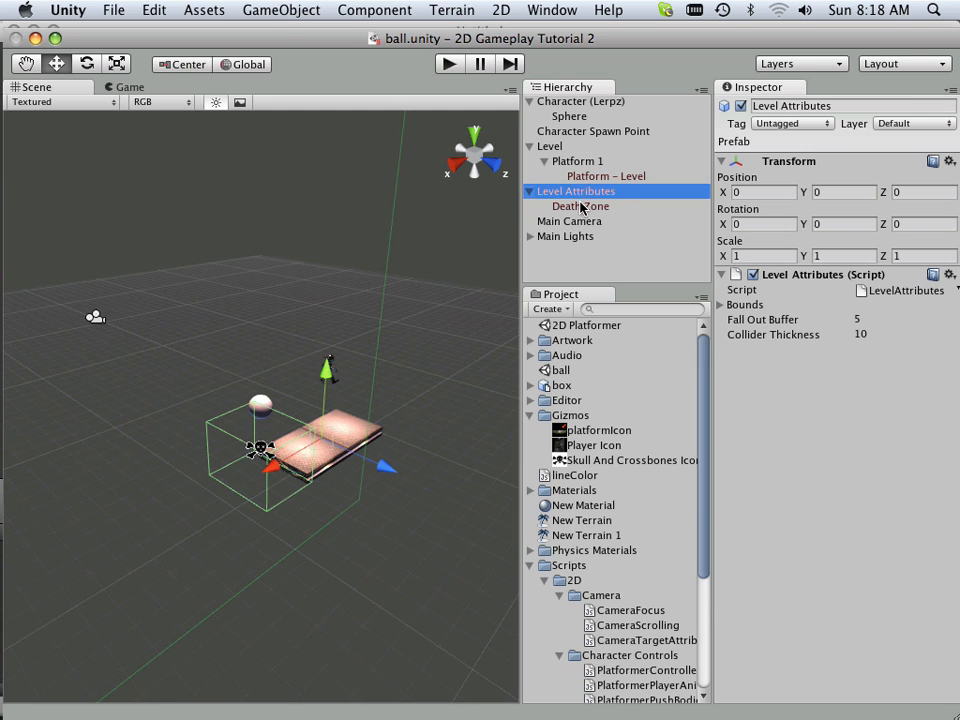
{"action": "left_click", "coordinate": [580, 206]}
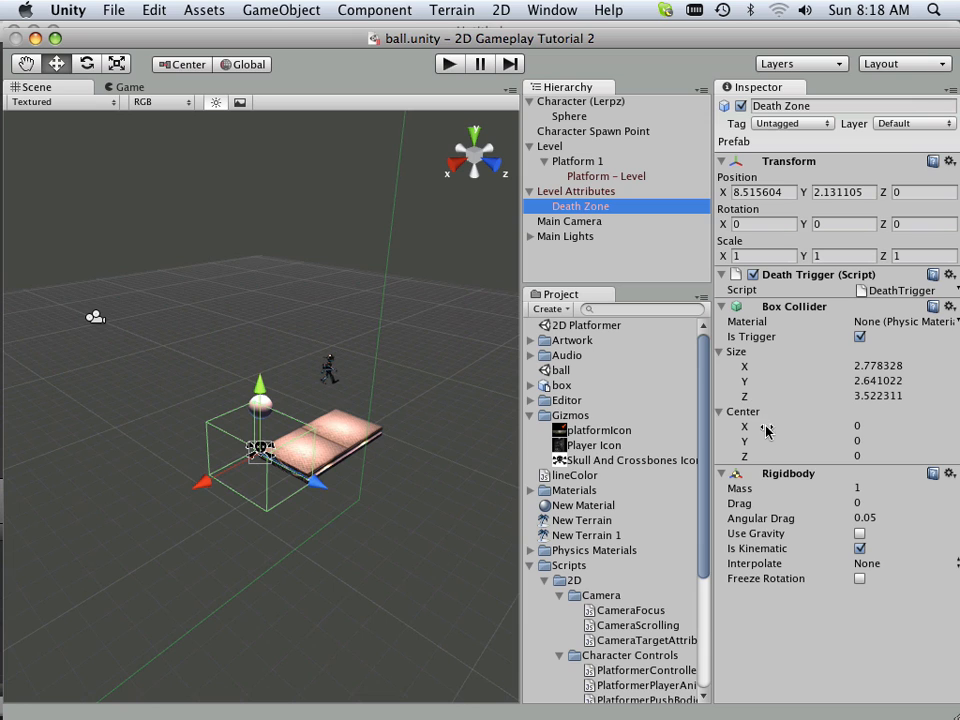
{"action": "mouse_move", "coordinate": [844, 544]}
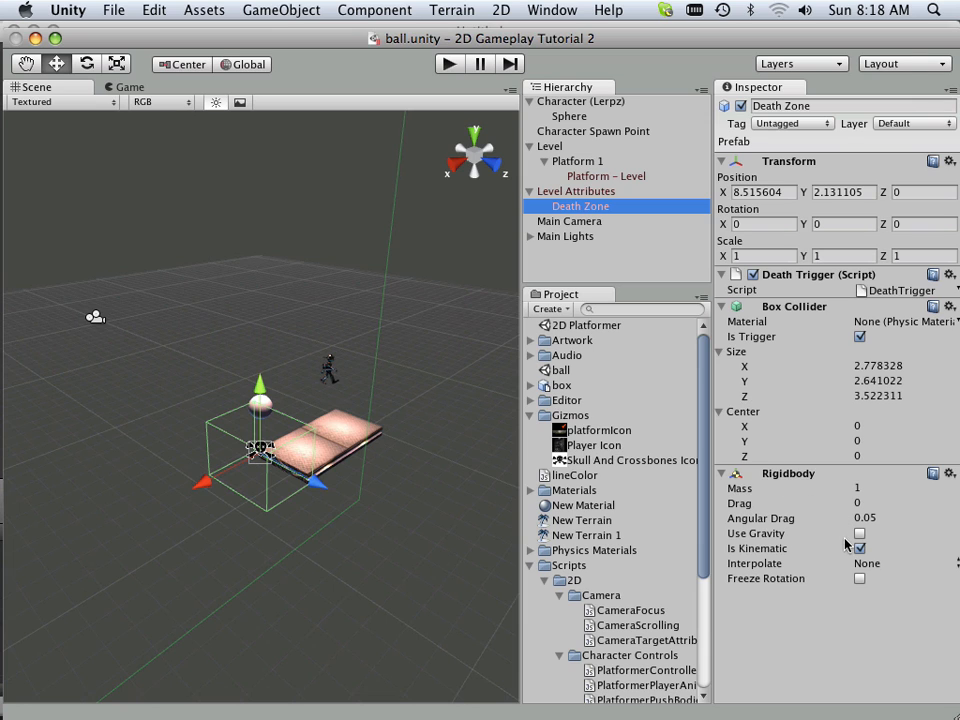
{"action": "mouse_move", "coordinate": [844, 528]}
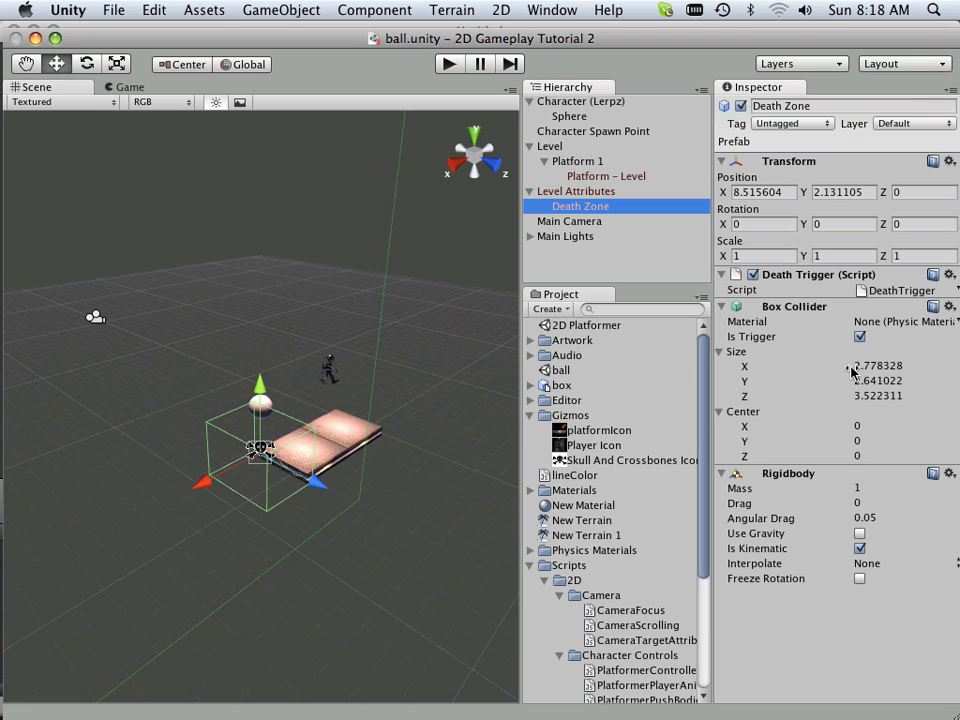
{"action": "mouse_move", "coordinate": [818, 330]}
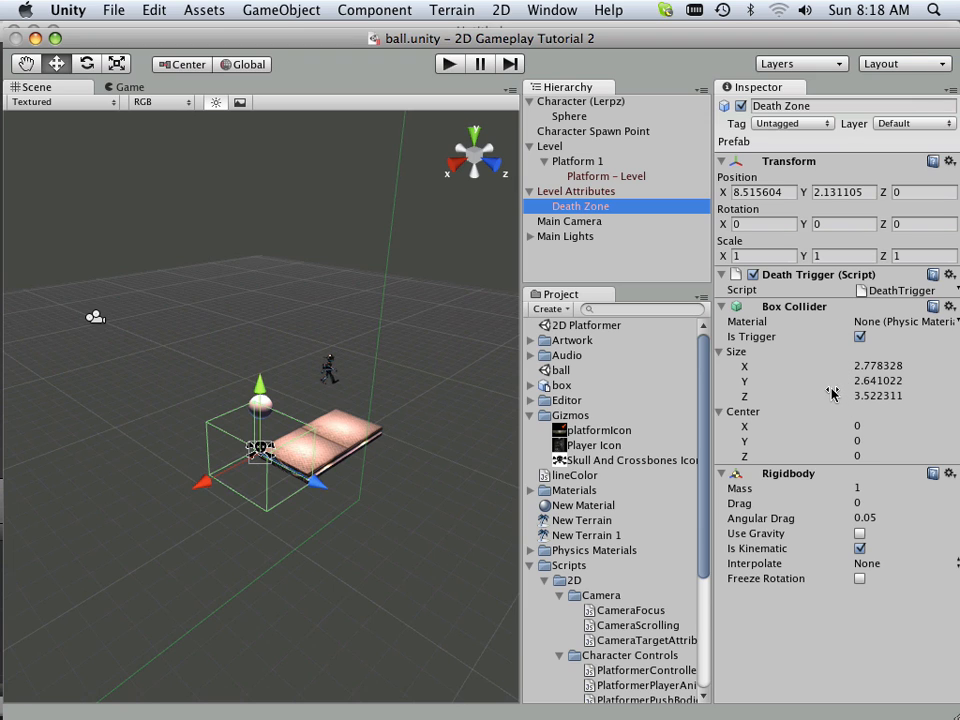
{"action": "double_click", "coordinate": [782, 106]}
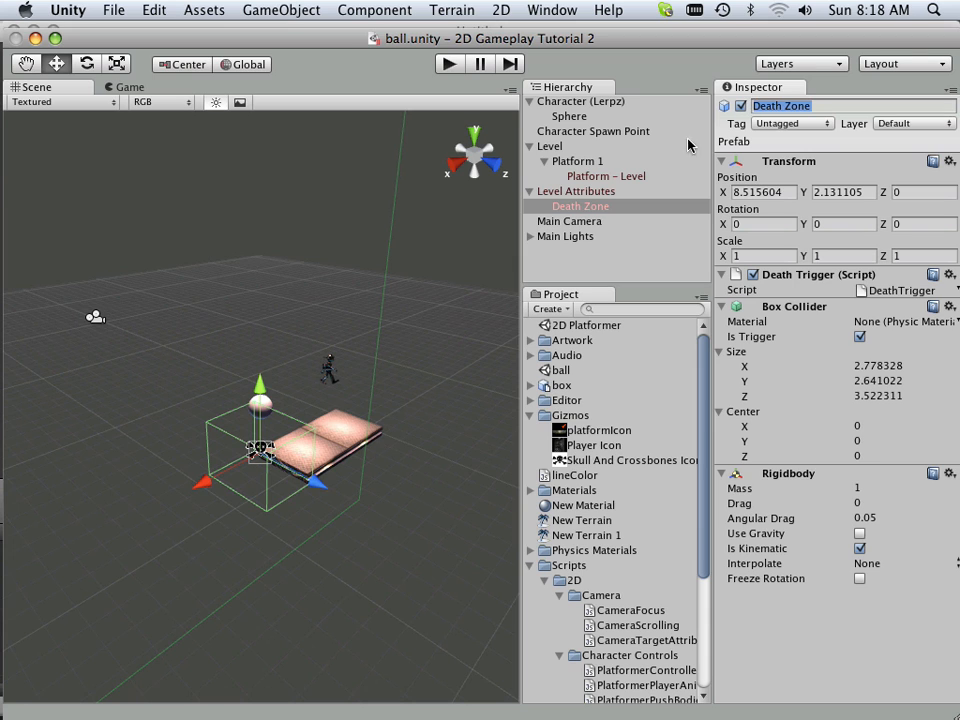
{"action": "left_click", "coordinate": [578, 192]}
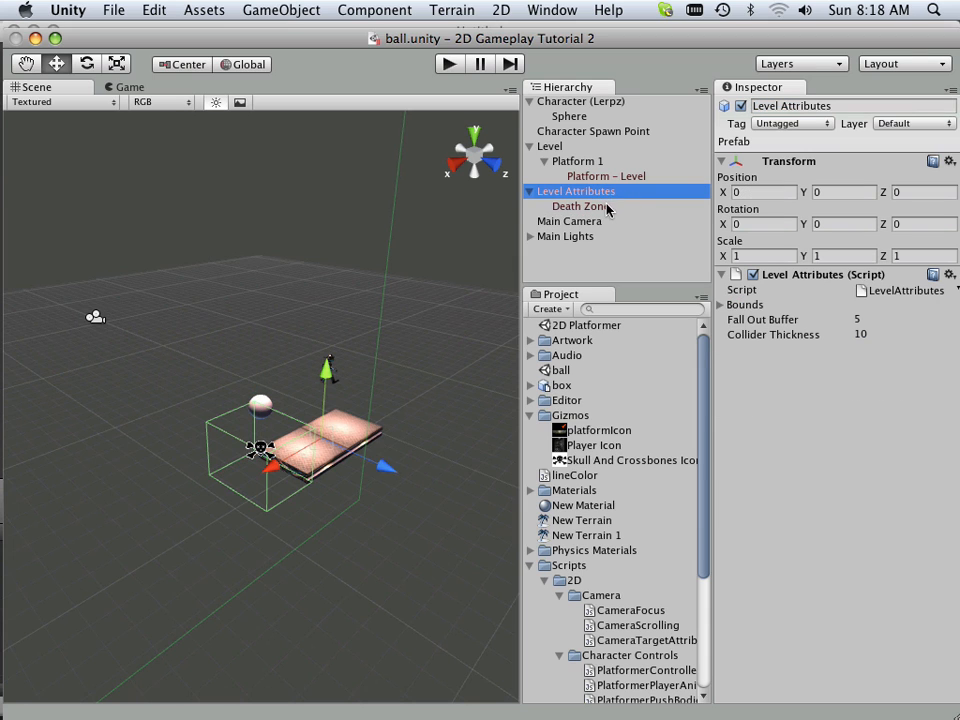
{"action": "left_click", "coordinate": [580, 206]}
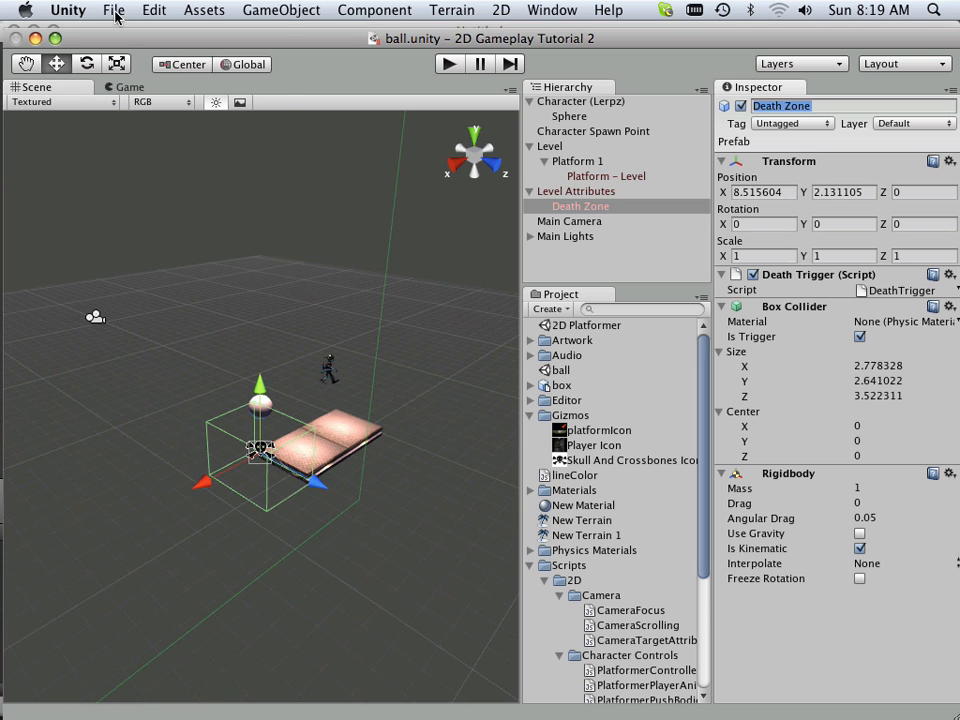
Open the pushing objects project and load its side scroller scene
{"action": "left_click", "coordinate": [122, 10]}
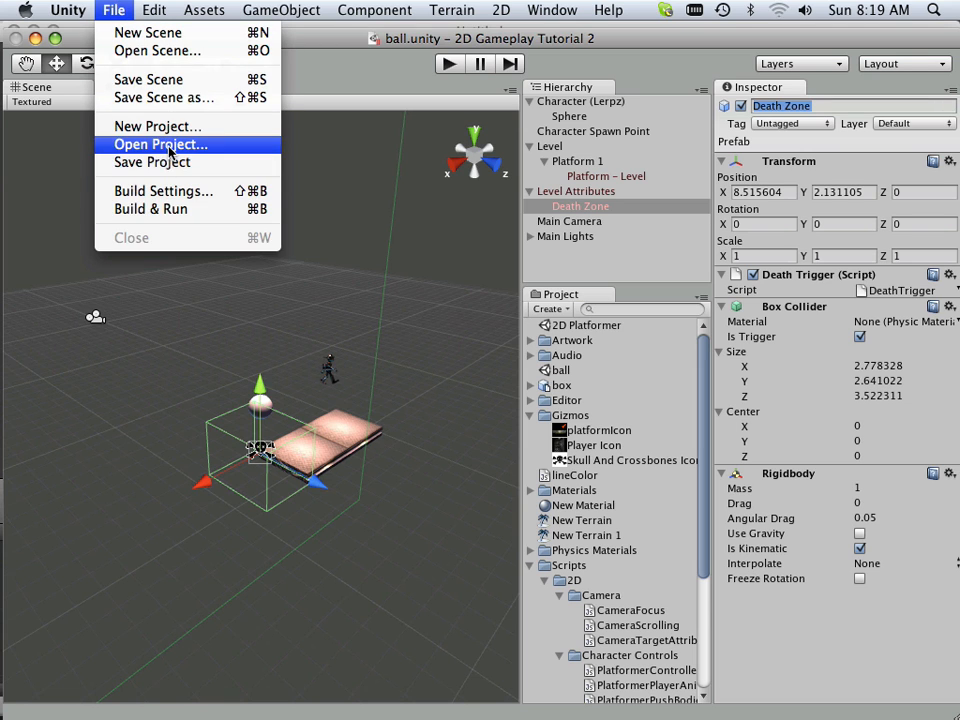
{"action": "left_click", "coordinate": [160, 144]}
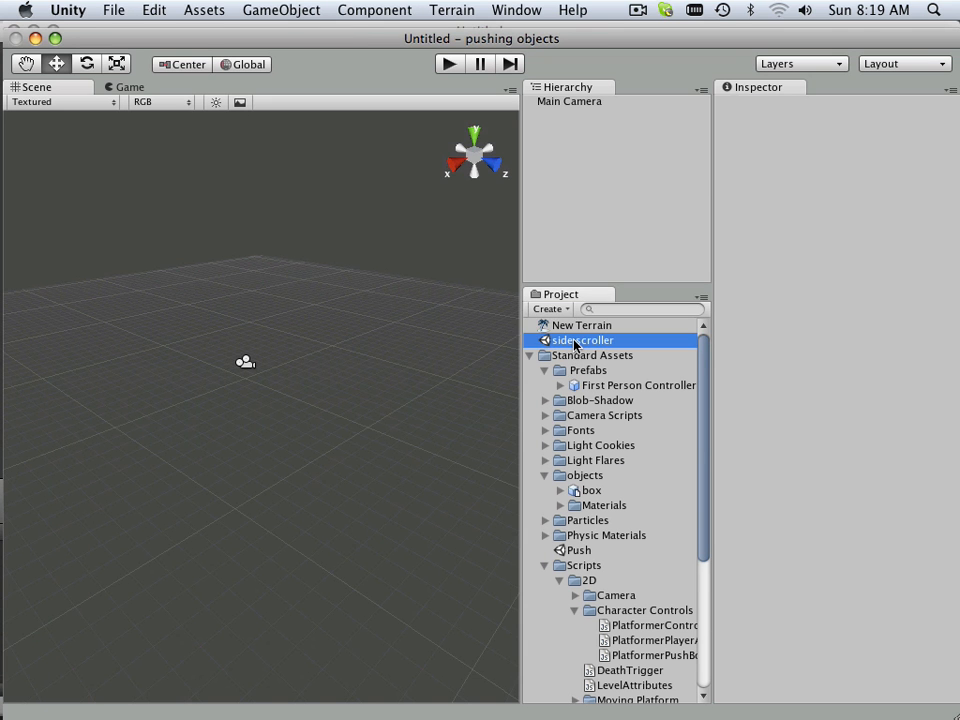
{"action": "double_click", "coordinate": [582, 340]}
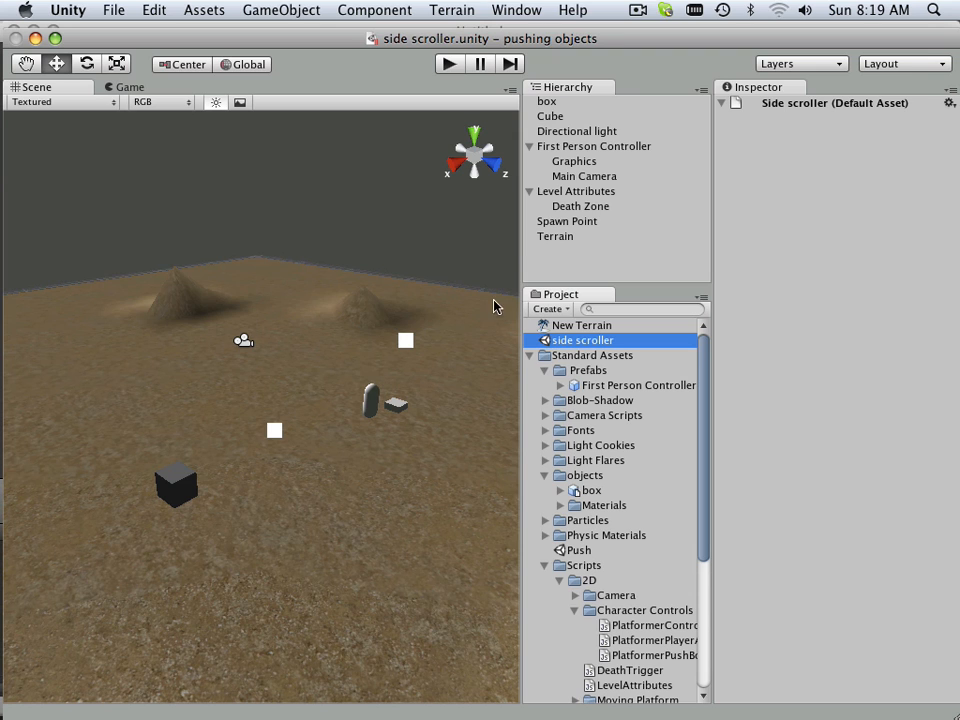
Select Death Zone and expand its Box Collider size/center and Death Trigger settings
{"action": "left_click", "coordinate": [580, 206]}
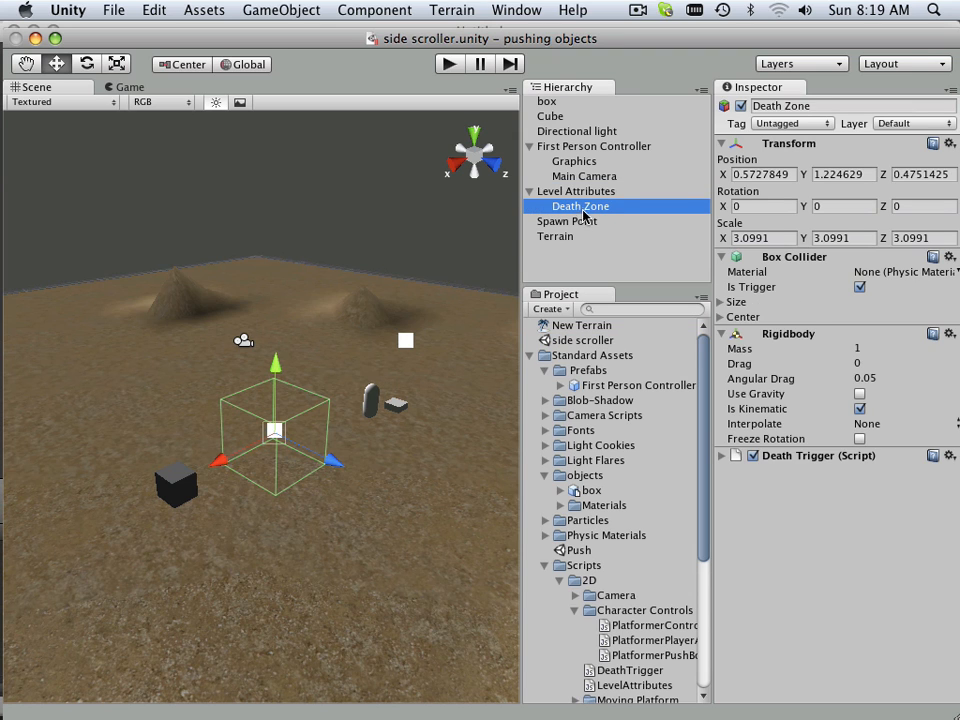
{"action": "mouse_move", "coordinate": [808, 404]}
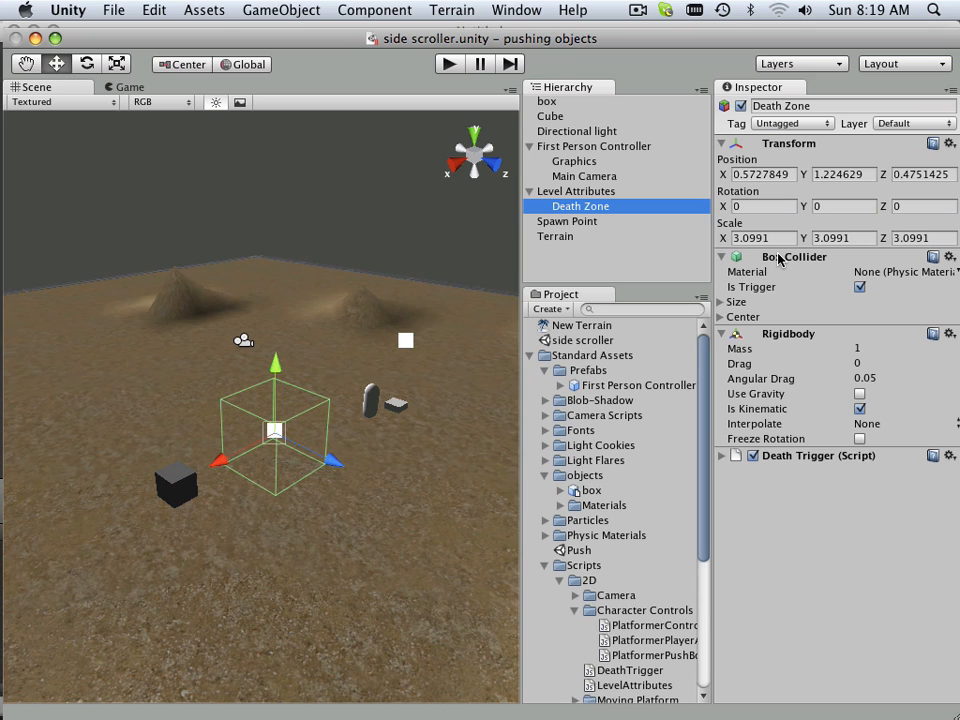
{"action": "mouse_move", "coordinate": [800, 356]}
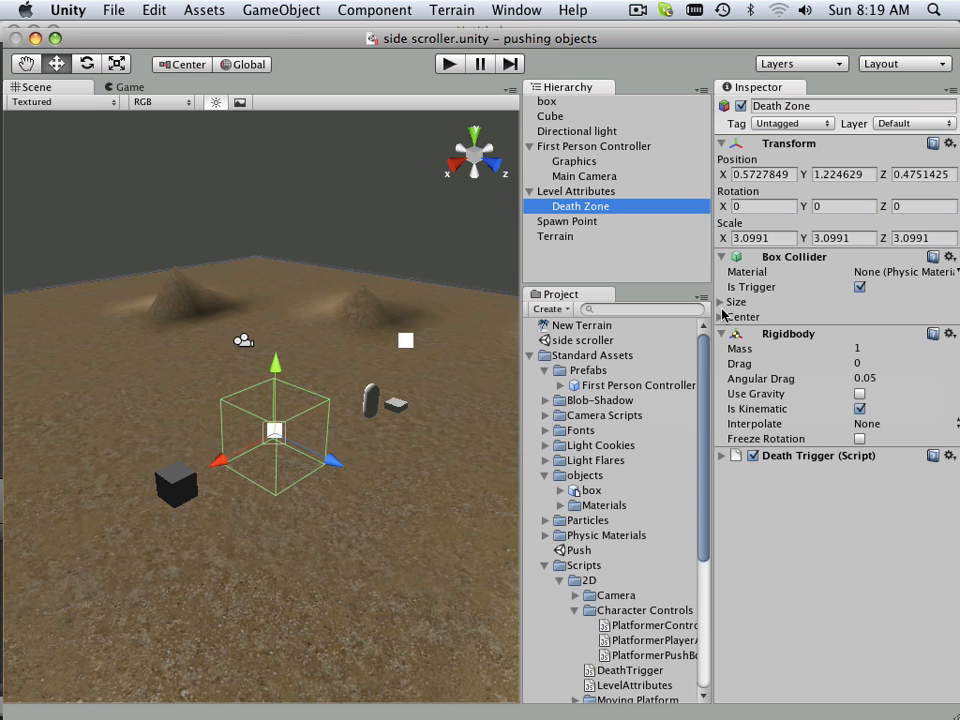
{"action": "left_click", "coordinate": [724, 300]}
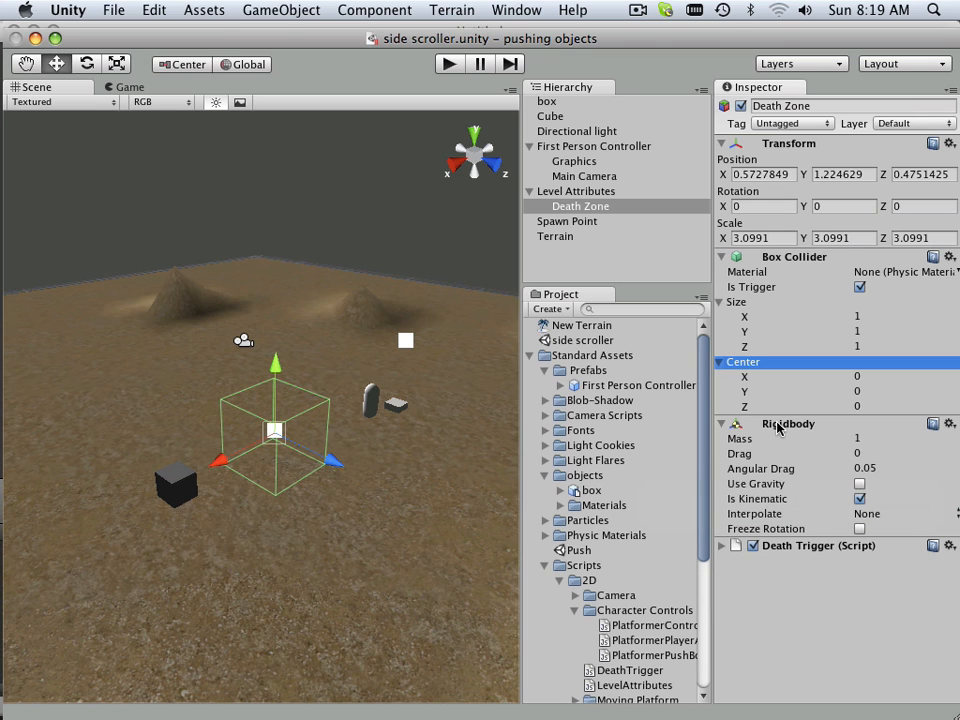
{"action": "mouse_move", "coordinate": [814, 476]}
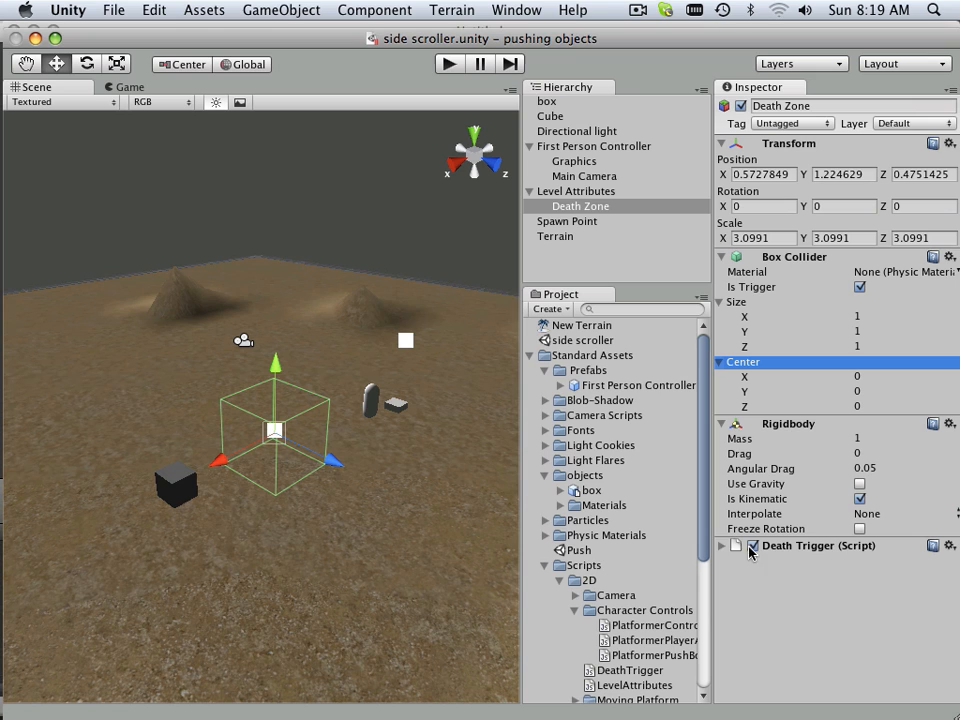
{"action": "left_click", "coordinate": [728, 544]}
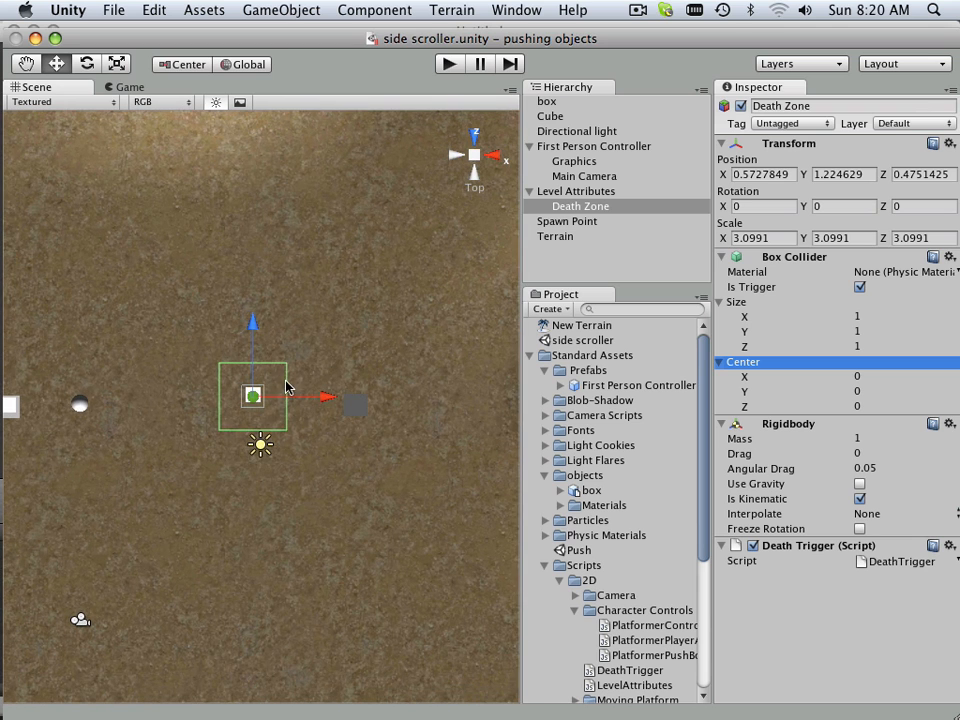
Move the Death Zone left toward the player, play-test and stop, then select the box object
{"action": "left_click_drag", "start_coordinate": [252, 396], "coordinate": [150, 396]}
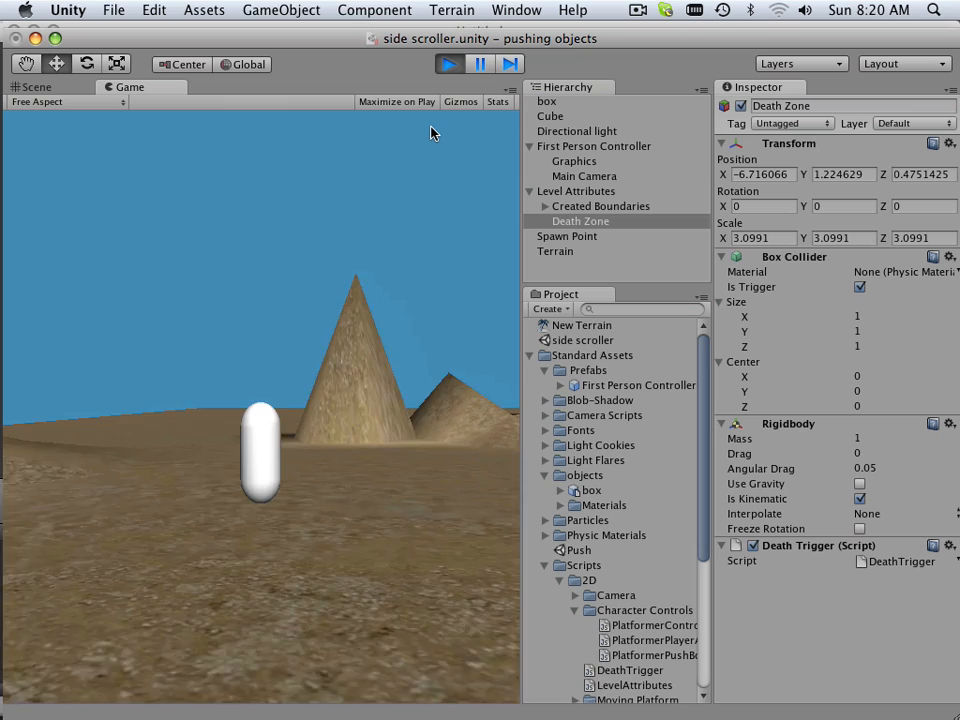
{"action": "left_click", "coordinate": [36, 88]}
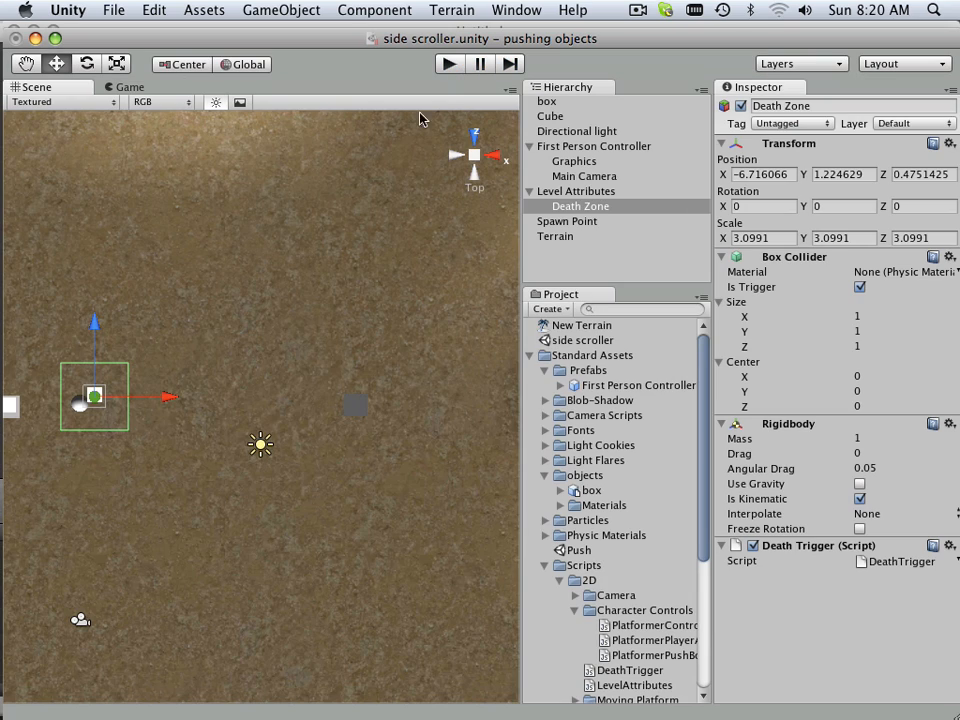
{"action": "left_click", "coordinate": [446, 64]}
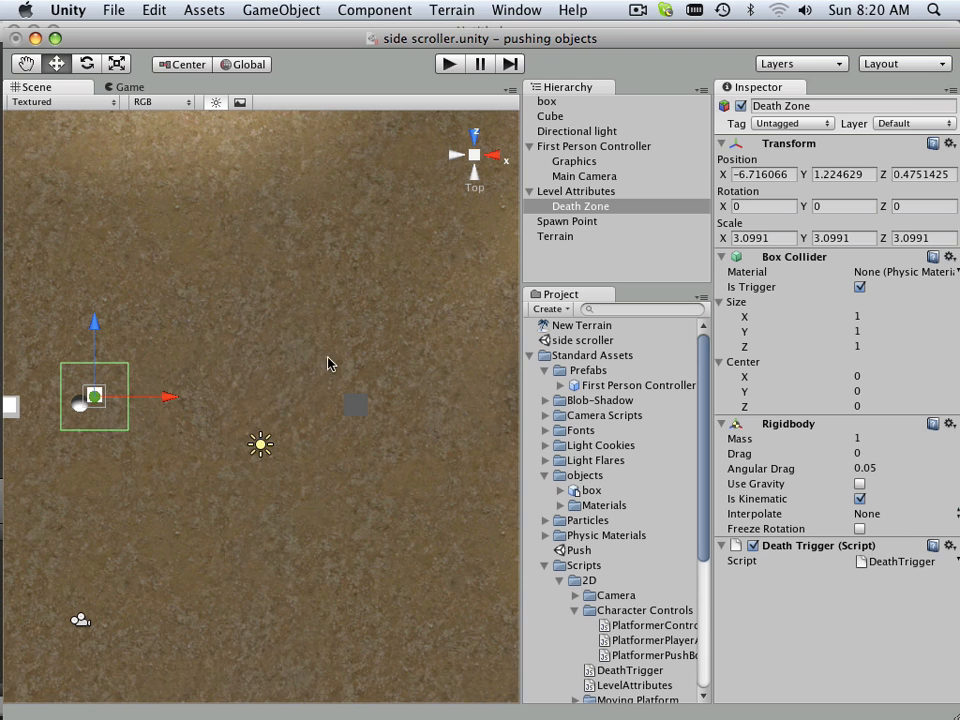
{"action": "mouse_move", "coordinate": [168, 400]}
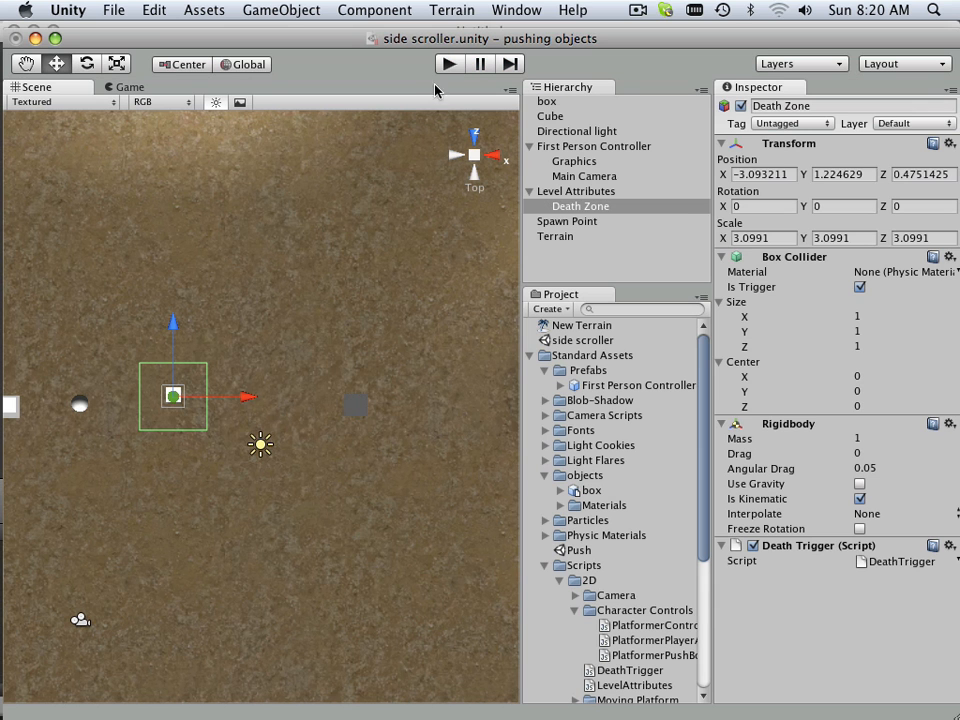
{"action": "left_click", "coordinate": [550, 100]}
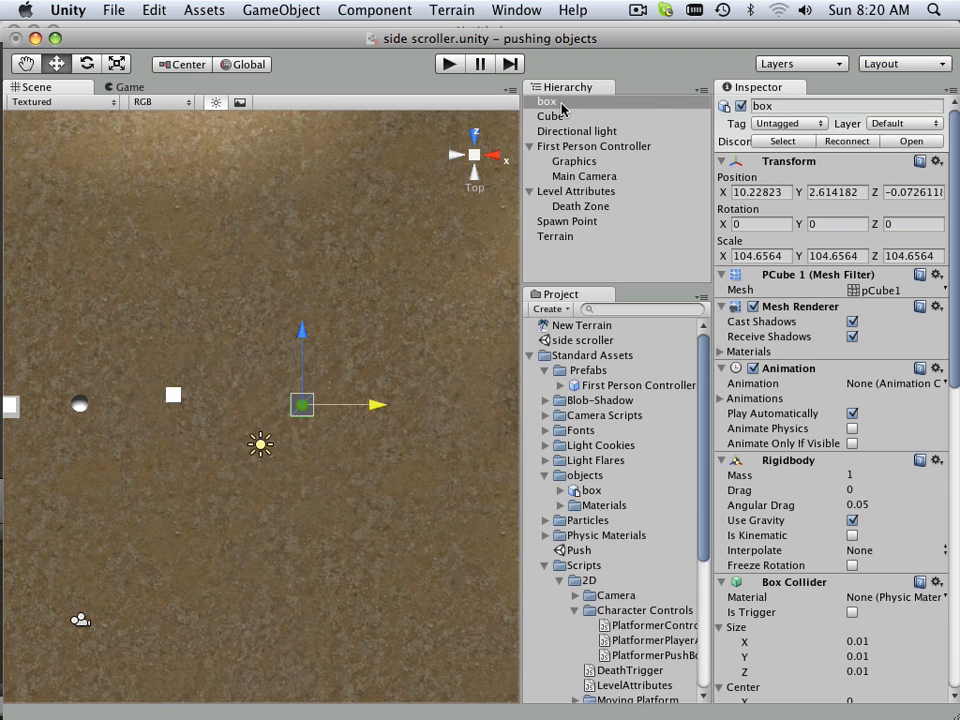
Delete the box object from the scene and play-test again
{"action": "right_click", "coordinate": [548, 102]}
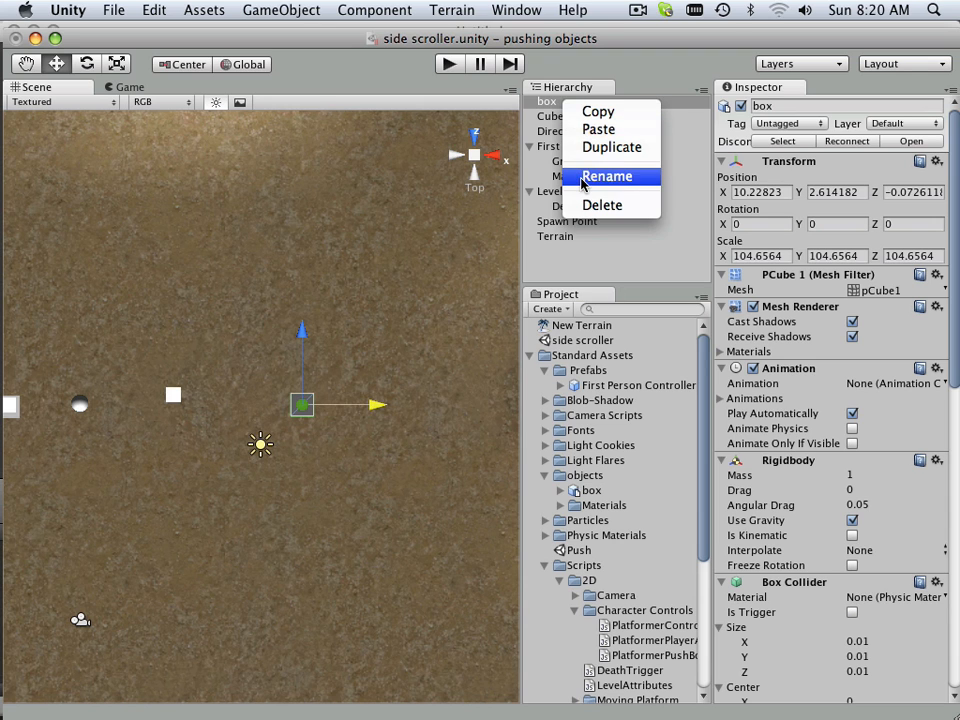
{"action": "left_click", "coordinate": [440, 64]}
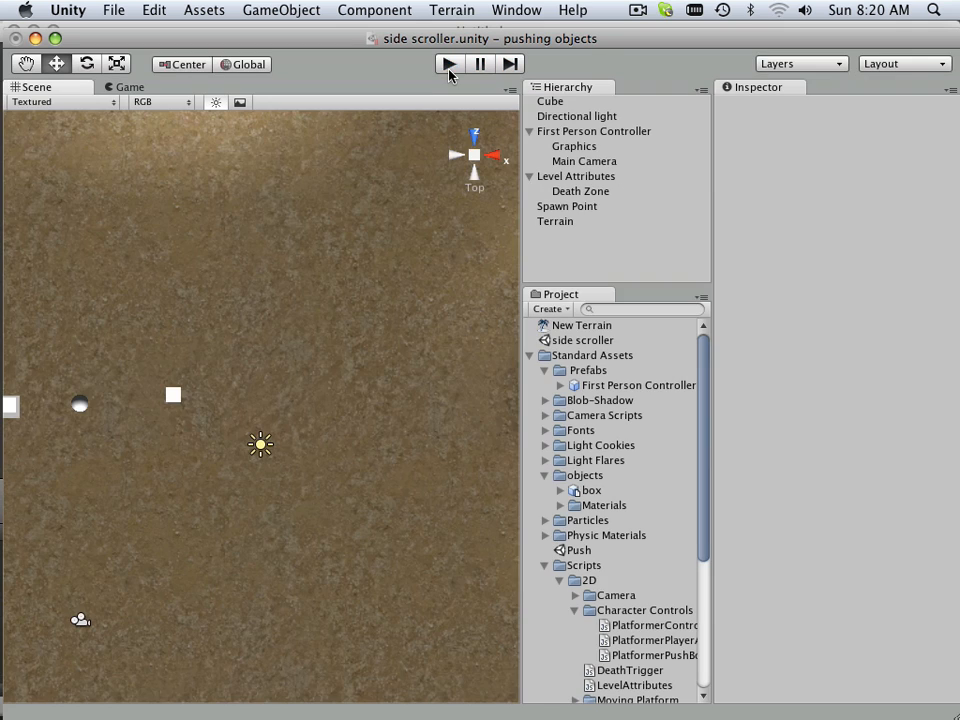
{"action": "left_click", "coordinate": [444, 62]}
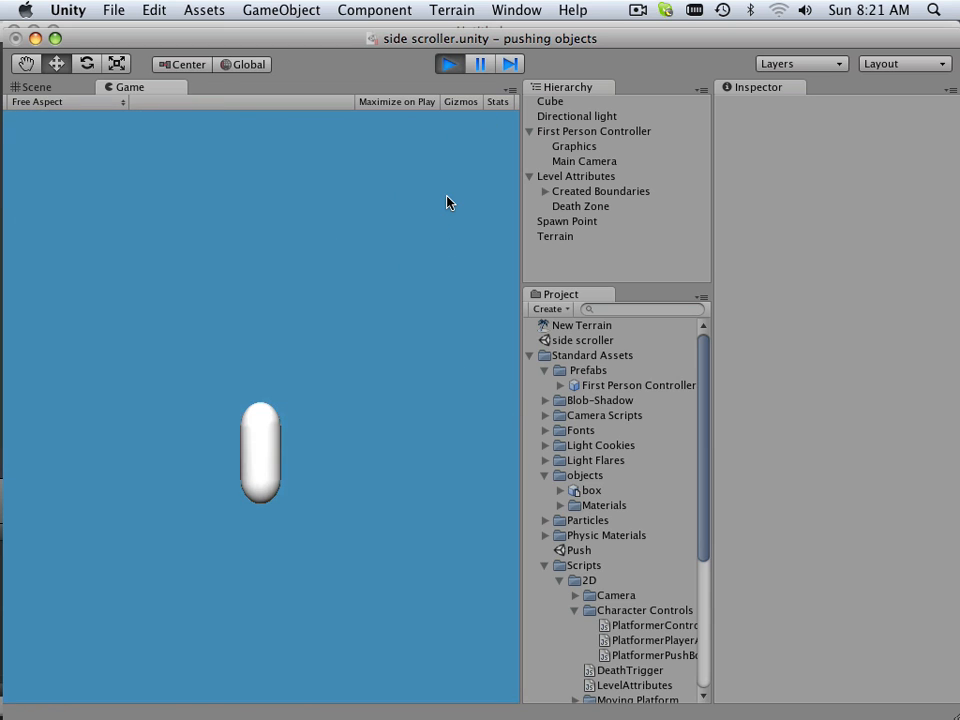
{"action": "left_click", "coordinate": [32, 88]}
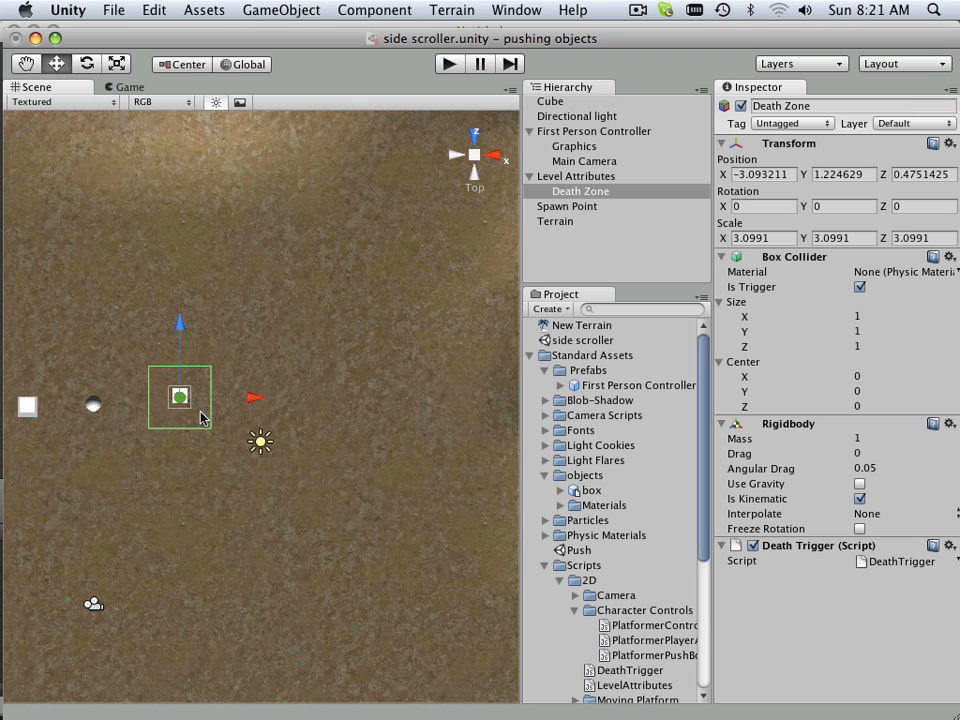
{"action": "mouse_move", "coordinate": [430, 152]}
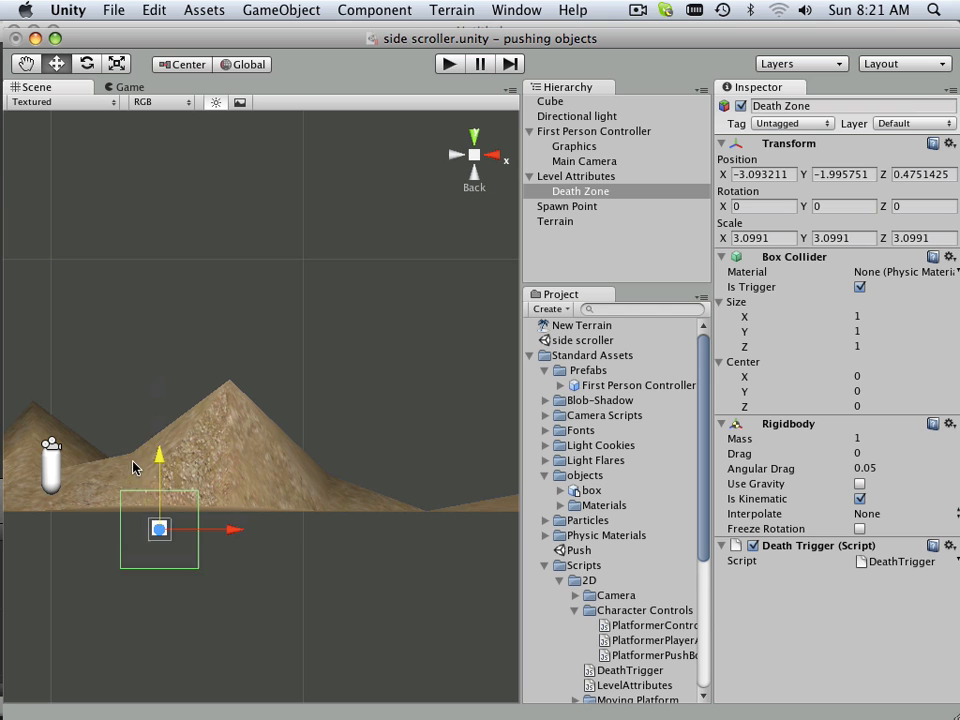
Lower the Death Zone to ground level beneath the player and play-test
{"action": "left_click_drag", "start_coordinate": [160, 528], "coordinate": [160, 488]}
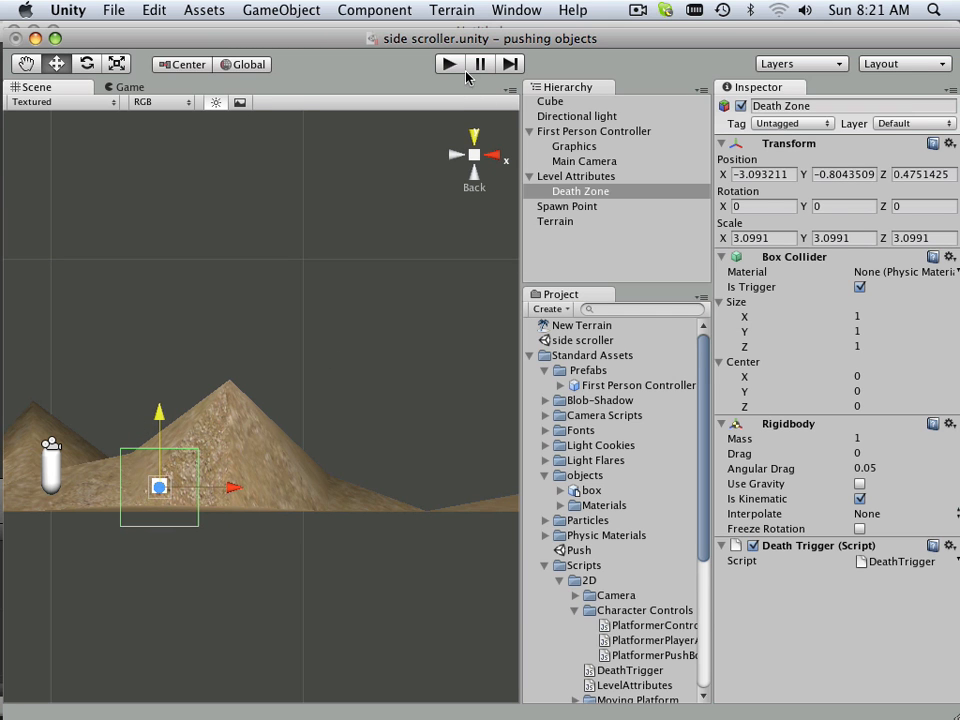
{"action": "left_click", "coordinate": [440, 64]}
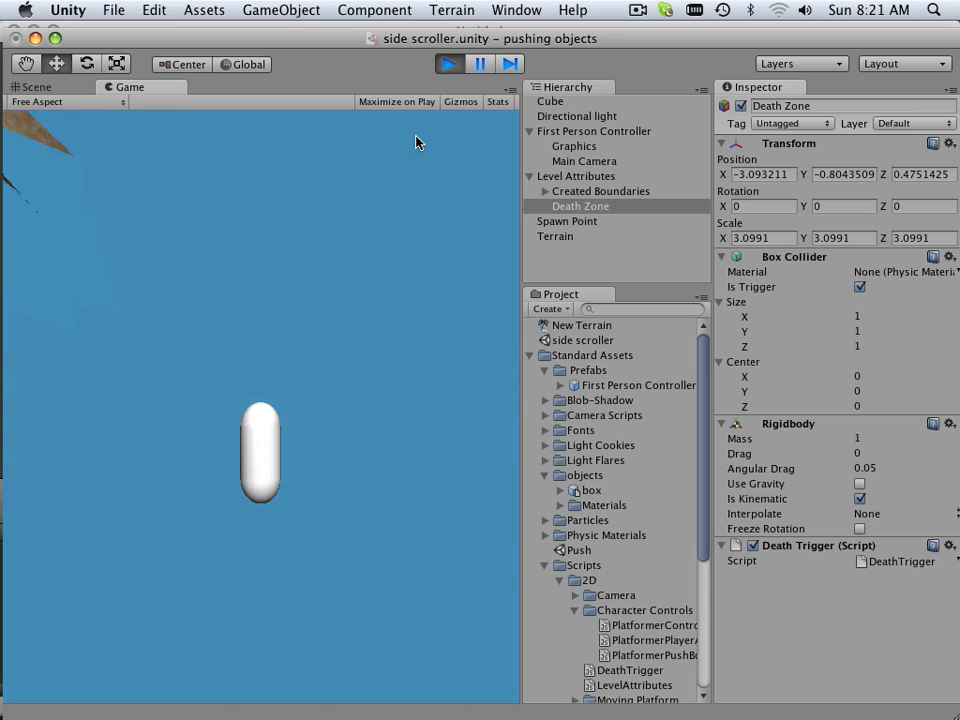
{"action": "left_click", "coordinate": [38, 88]}
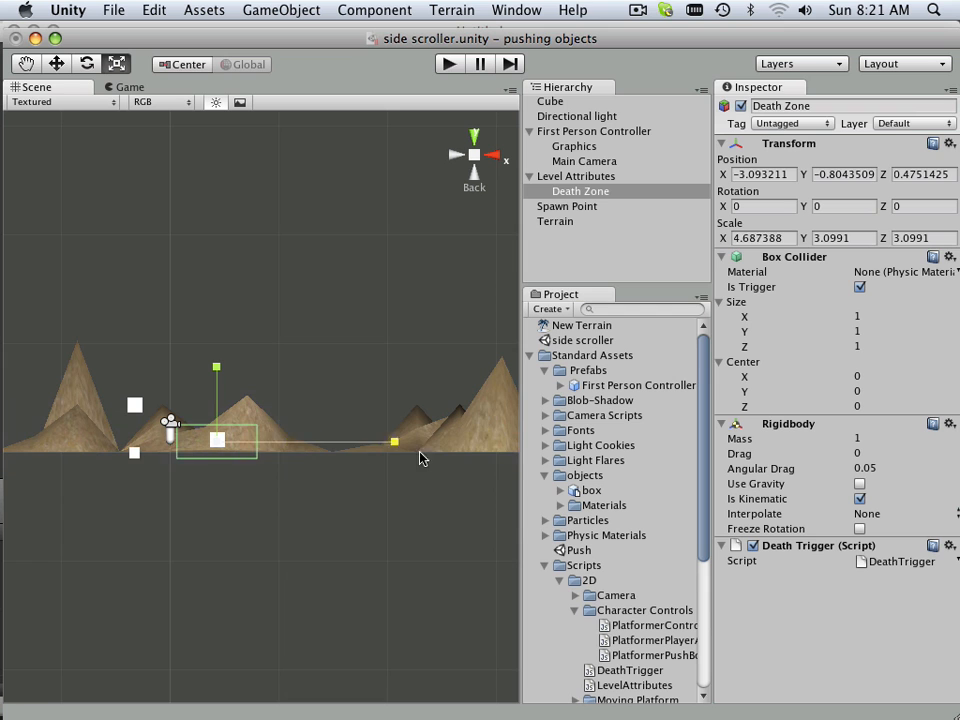
Stretch then shrink the Death Zone's width to about 0.87 X scale, play-testing between changes
{"action": "left_click_drag", "start_coordinate": [392, 442], "coordinate": [360, 444]}
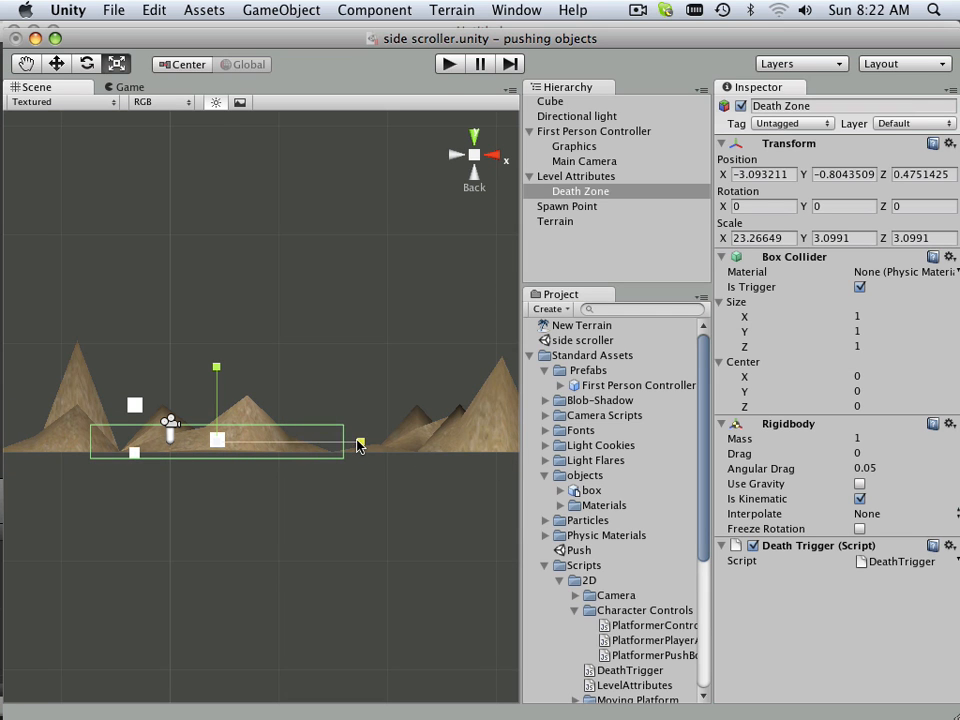
{"action": "left_click", "coordinate": [438, 62]}
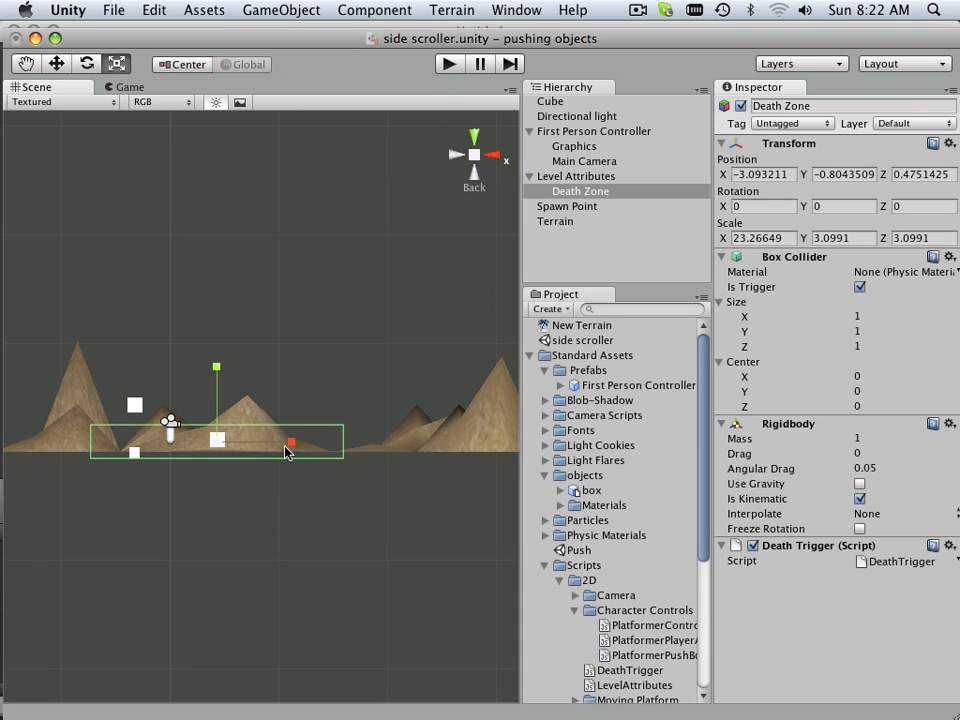
{"action": "left_click_drag", "start_coordinate": [292, 444], "coordinate": [218, 444]}
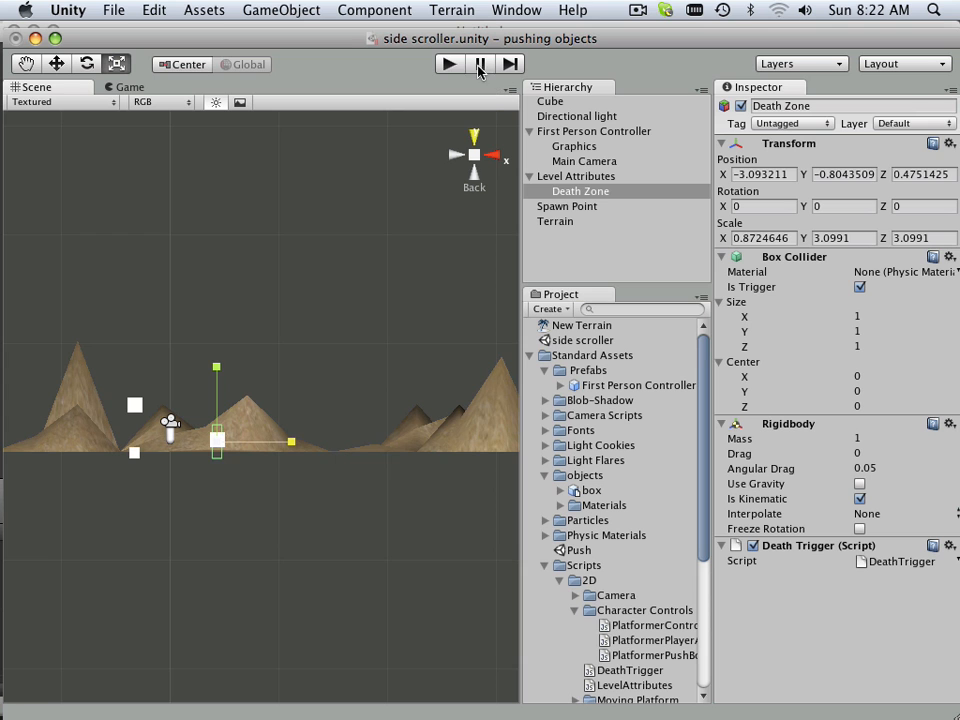
{"action": "left_click", "coordinate": [472, 62]}
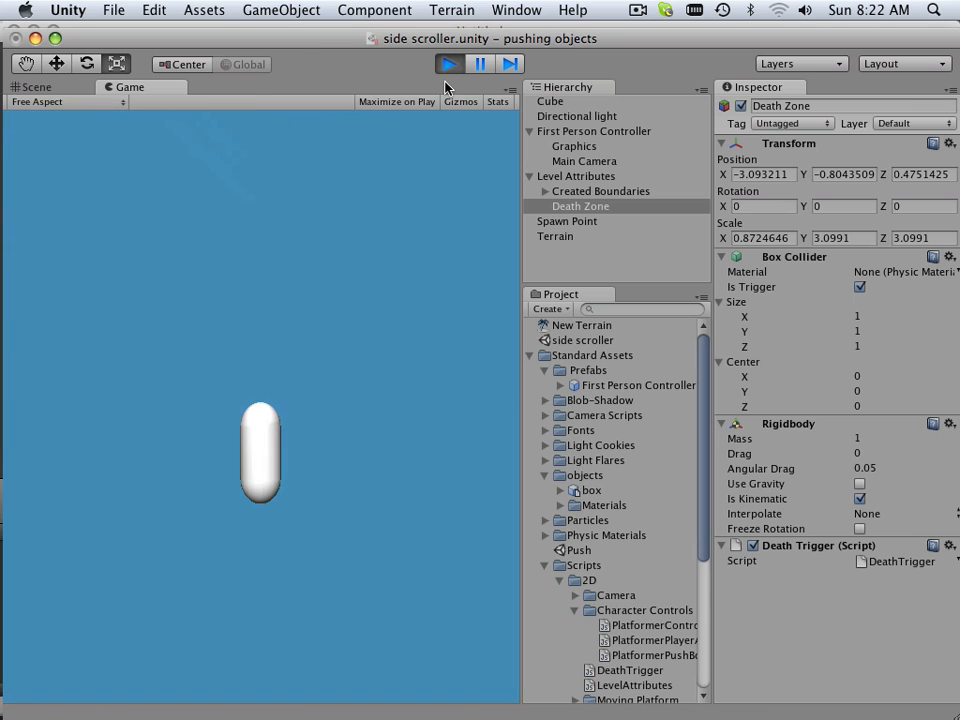
{"action": "left_click", "coordinate": [36, 88]}
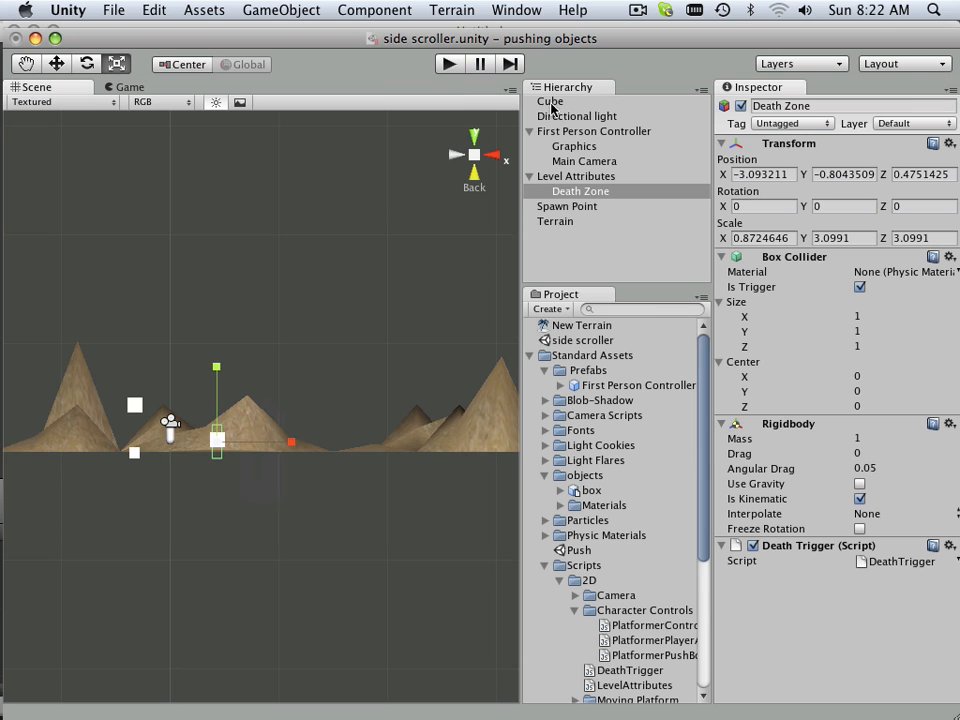
Select the First Person Controller and scroll its Inspector to disable the FPSWalker script
{"action": "left_click", "coordinate": [548, 100]}
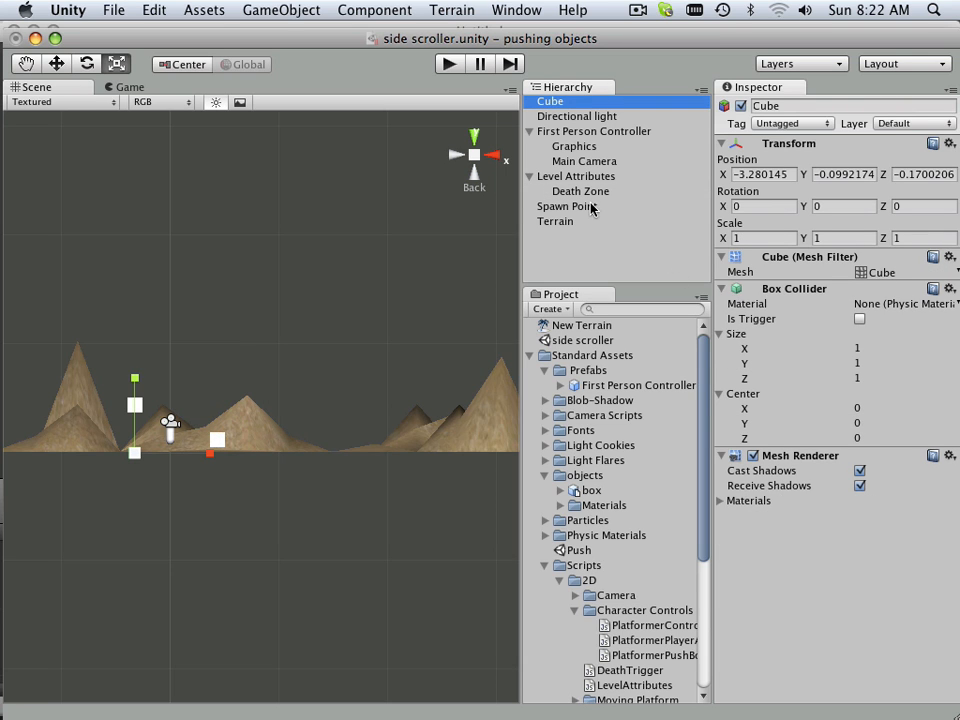
{"action": "left_click", "coordinate": [588, 132]}
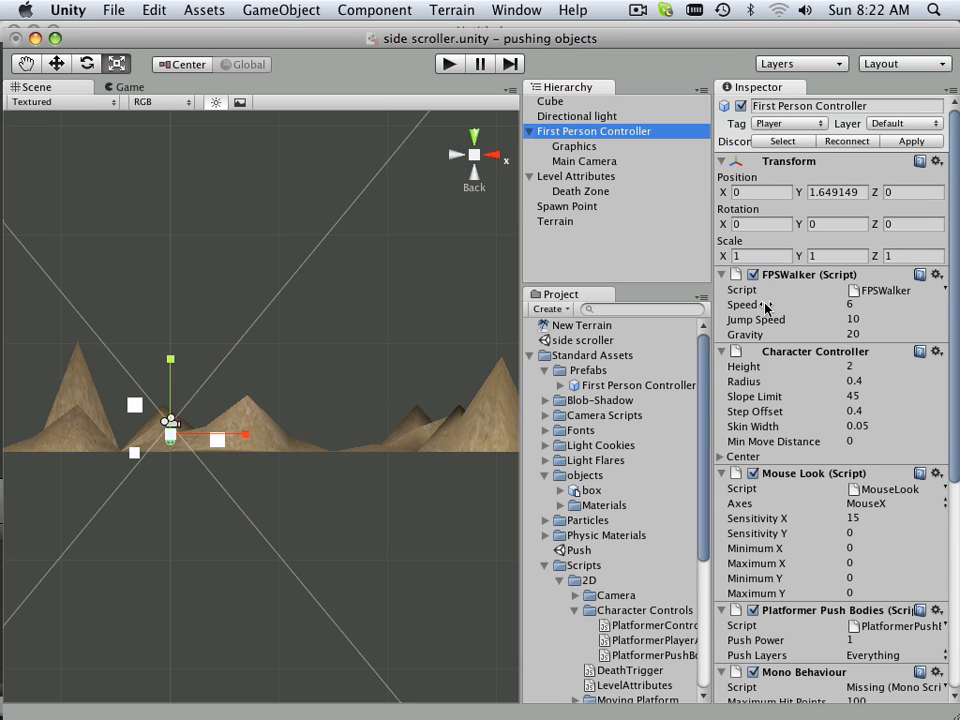
{"action": "scroll", "scroll_direction": "down", "scroll_amount": 3}
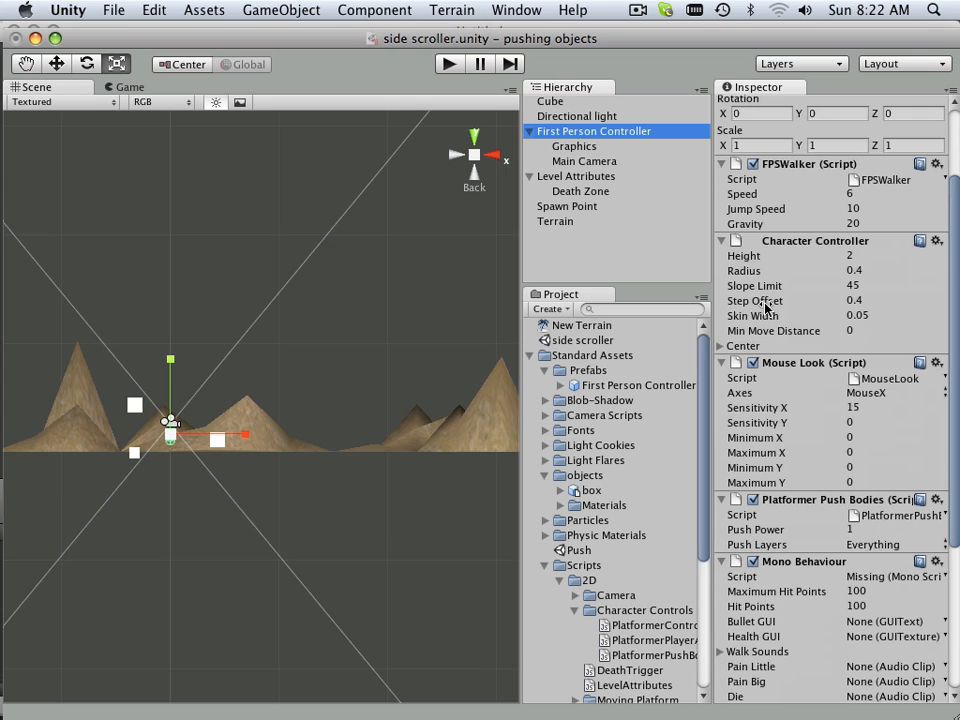
{"action": "scroll", "scroll_direction": "down", "scroll_amount": 3}
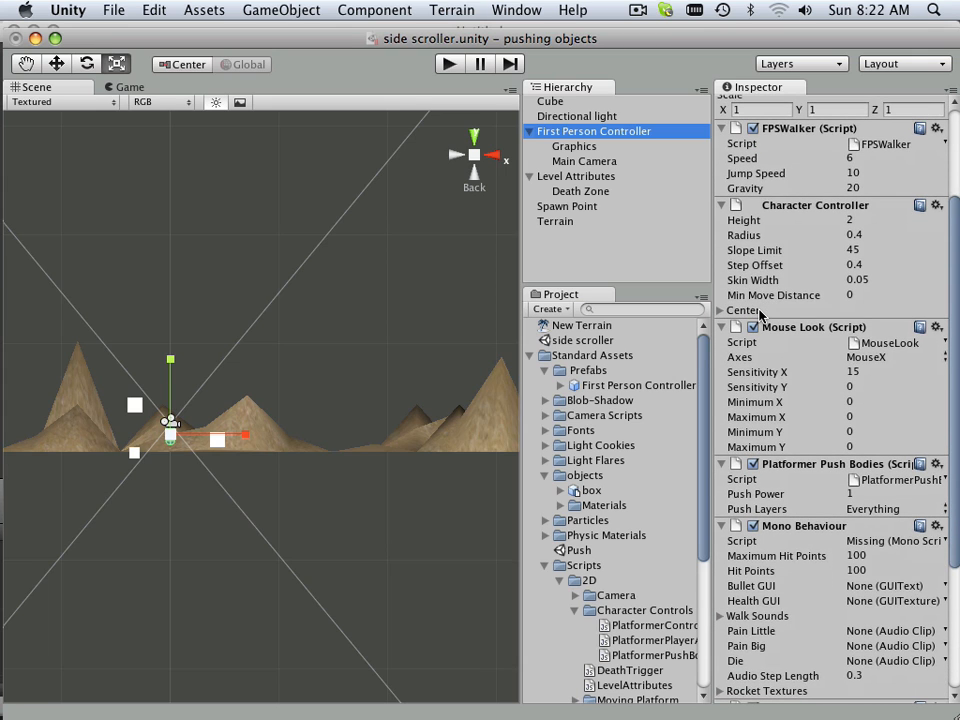
{"action": "scroll", "scroll_direction": "down", "scroll_amount": 3}
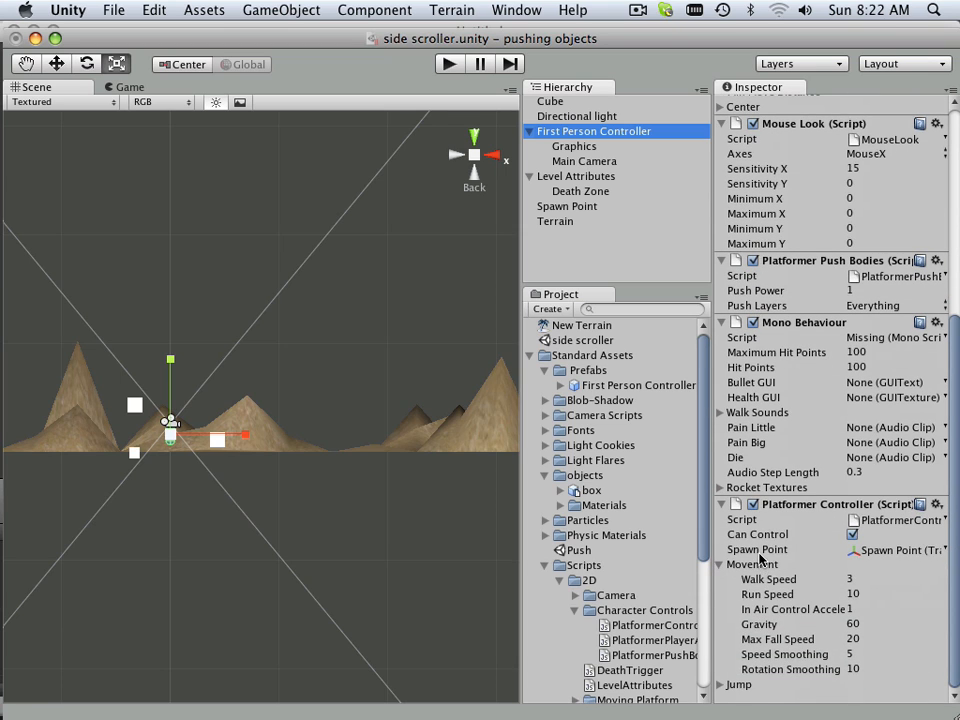
{"action": "mouse_move", "coordinate": [818, 600]}
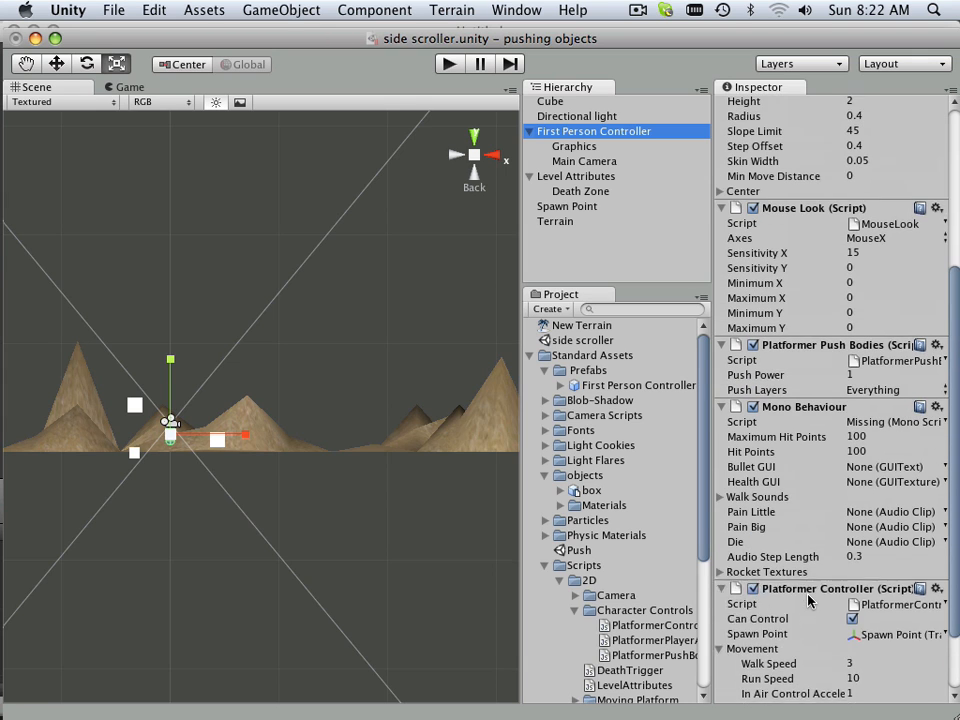
{"action": "scroll", "scroll_direction": "down", "scroll_amount": 3}
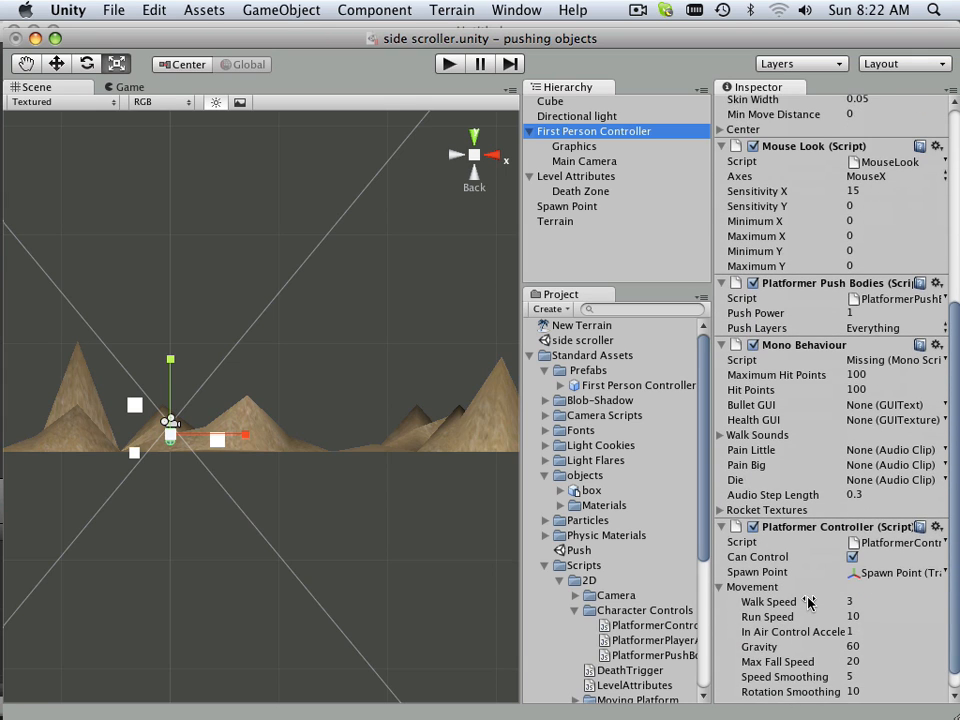
{"action": "scroll", "scroll_direction": "down", "scroll_amount": 3}
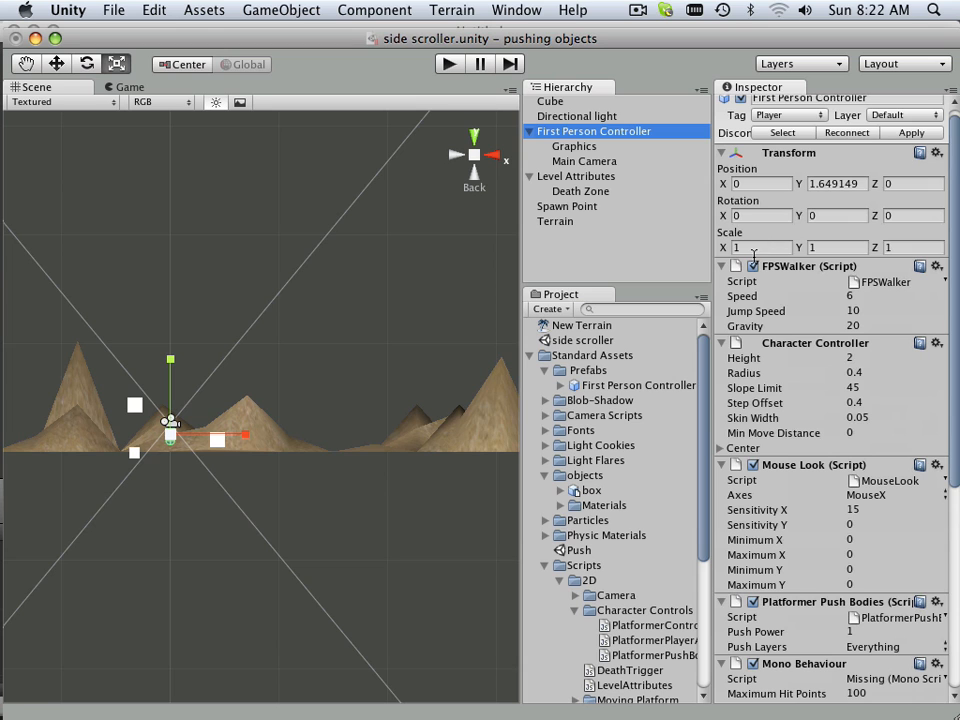
{"action": "scroll", "scroll_direction": "down", "scroll_amount": 3}
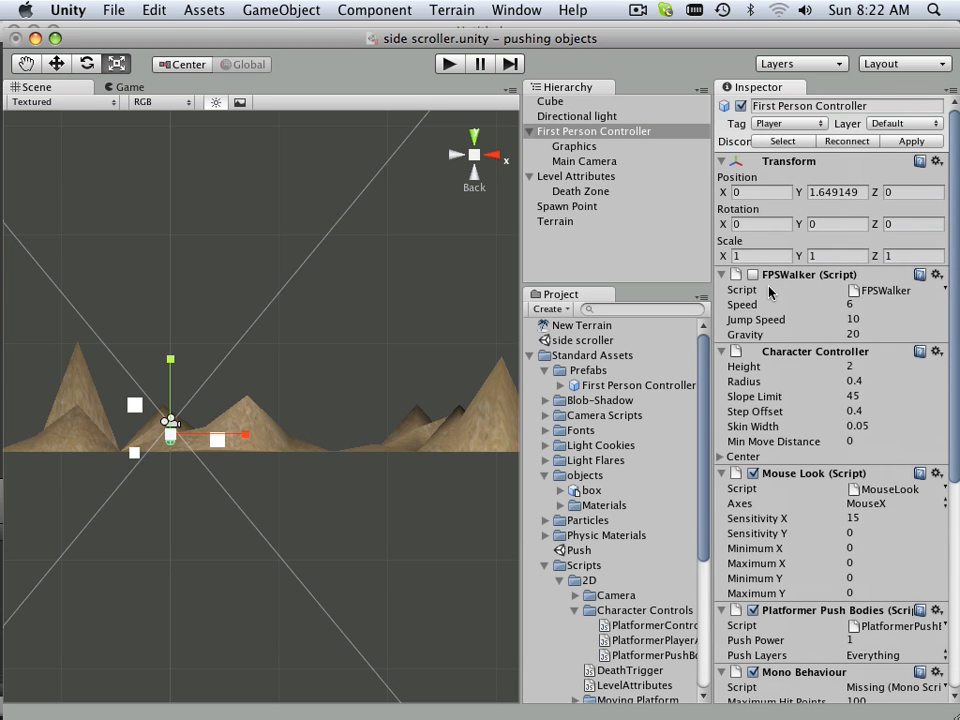
{"action": "scroll", "scroll_direction": "down", "scroll_amount": 3}
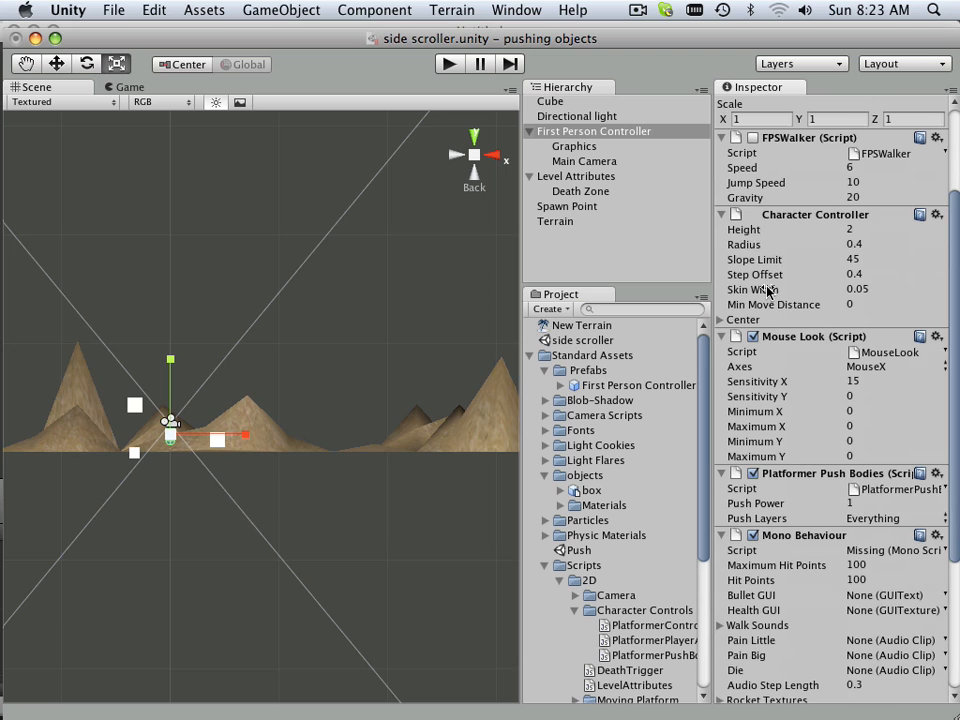
{"action": "scroll", "scroll_direction": "down", "scroll_amount": 3}
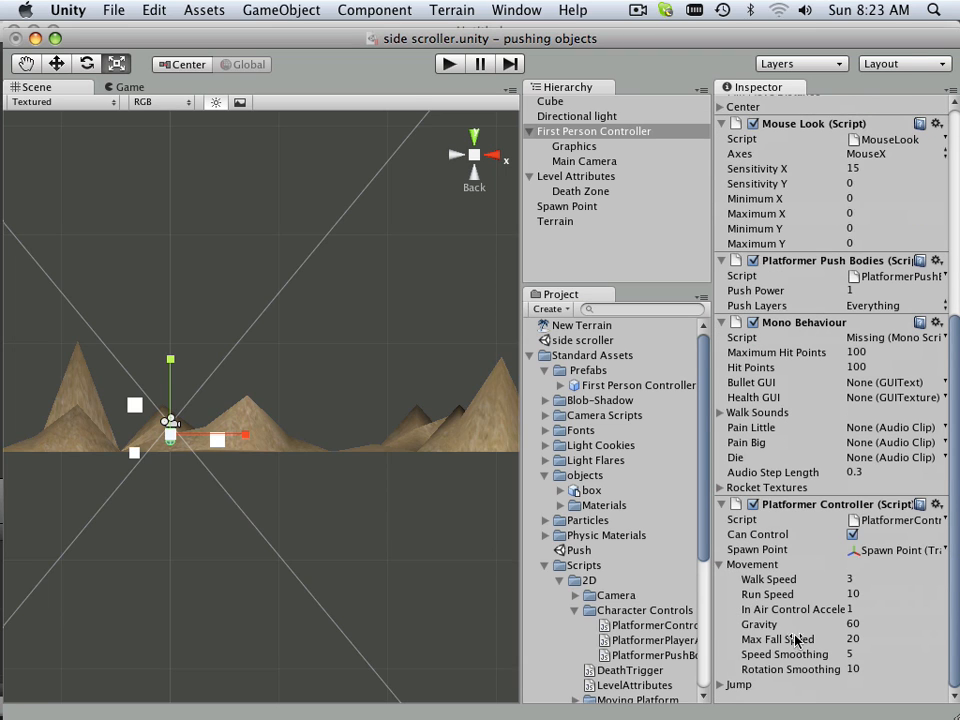
Play-test movement, raise Platformer Controller Walk Speed from 3 to 20, and play-test again
{"action": "left_click", "coordinate": [440, 64]}
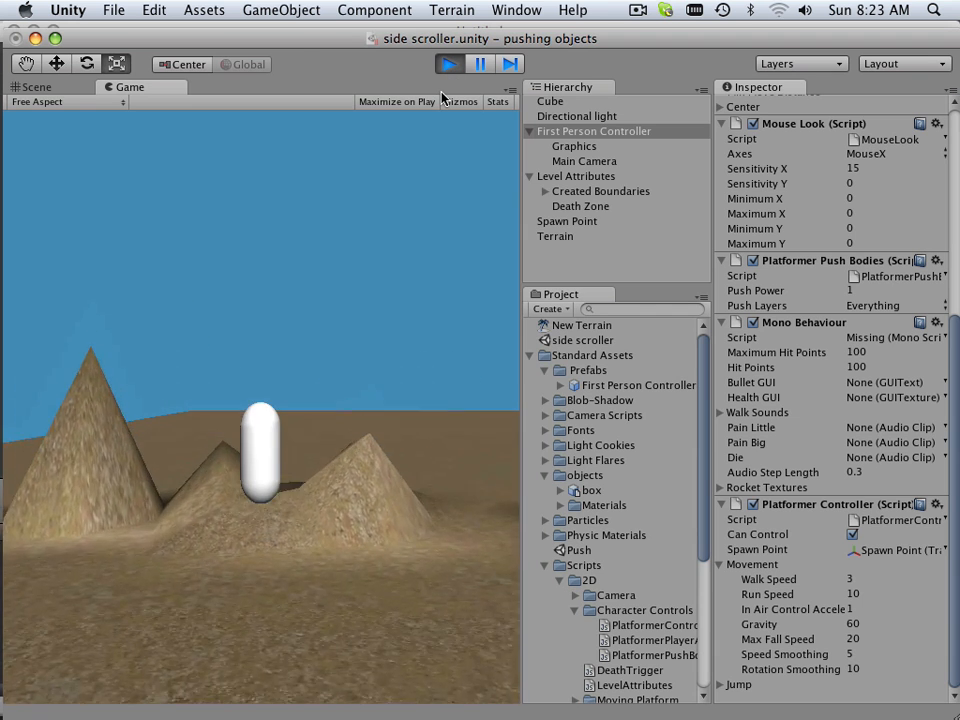
{"action": "left_click", "coordinate": [452, 62]}
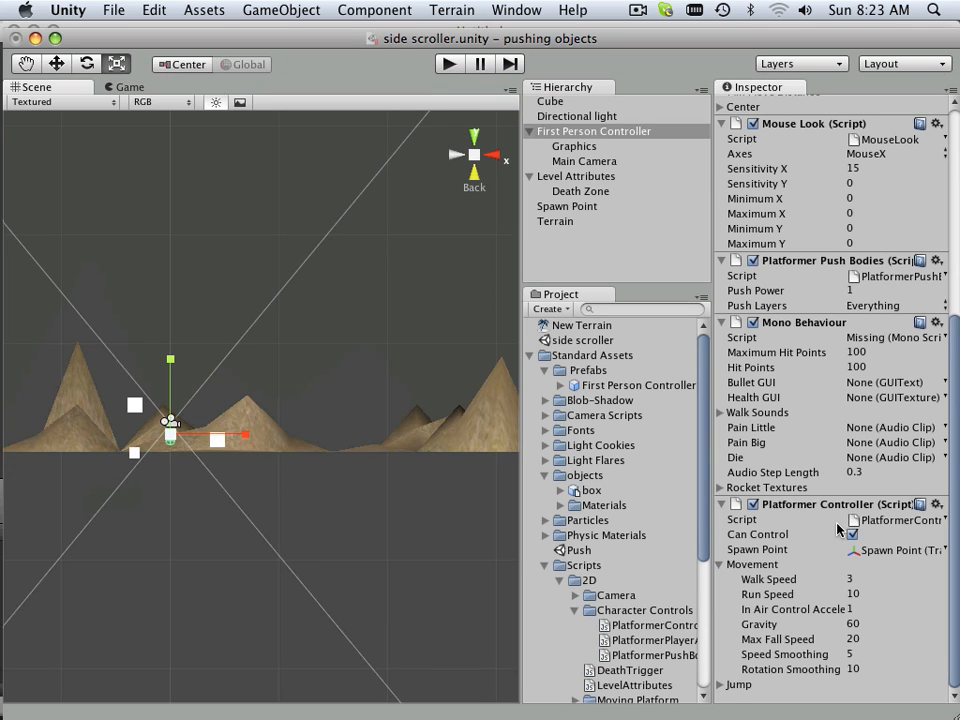
{"action": "mouse_move", "coordinate": [840, 550]}
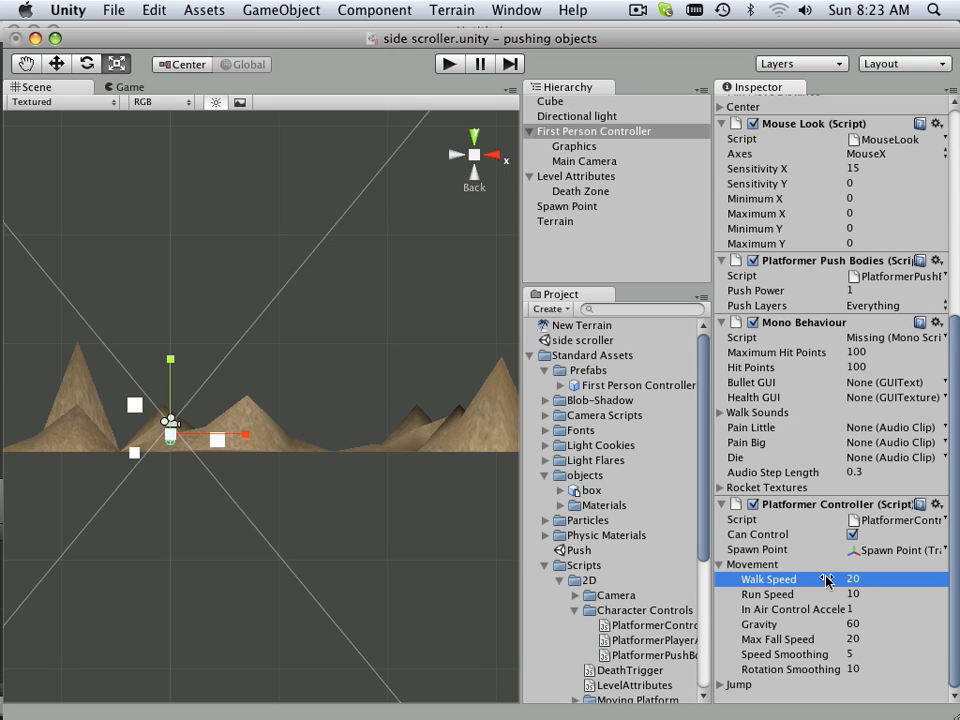
{"action": "left_click", "coordinate": [448, 64]}
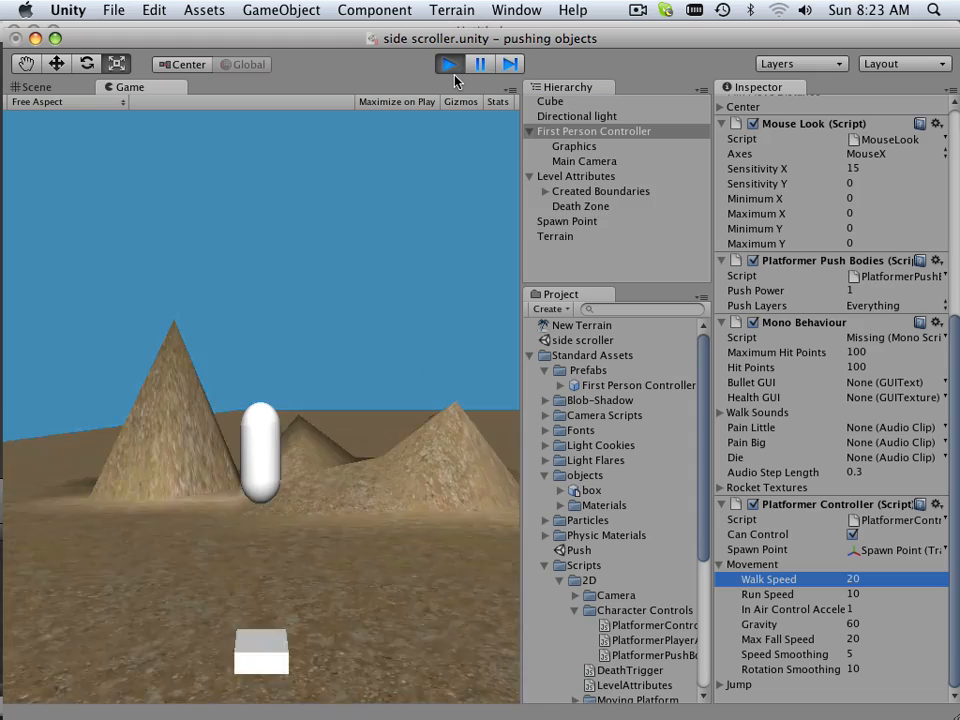